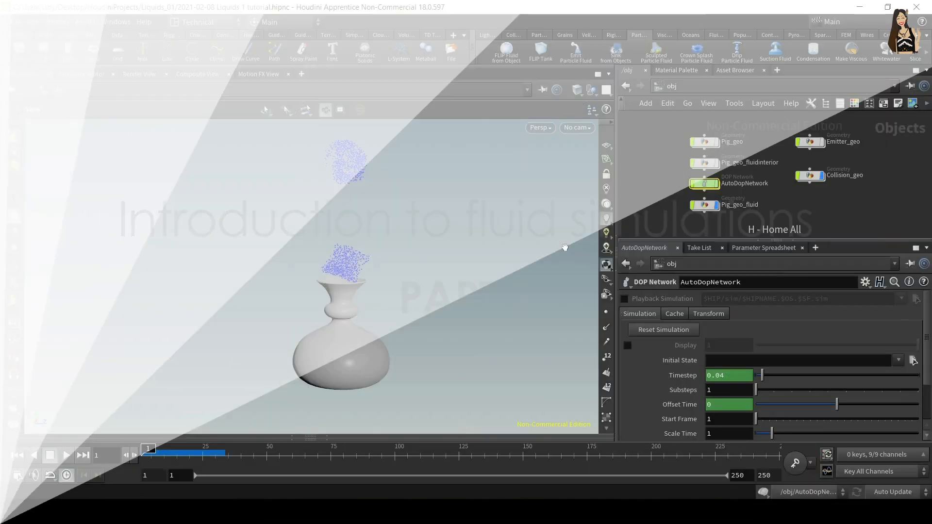
# Dive into AutoDopNetwork and select gravity1 to inspect its force components.
pyautogui.click(66, 455)
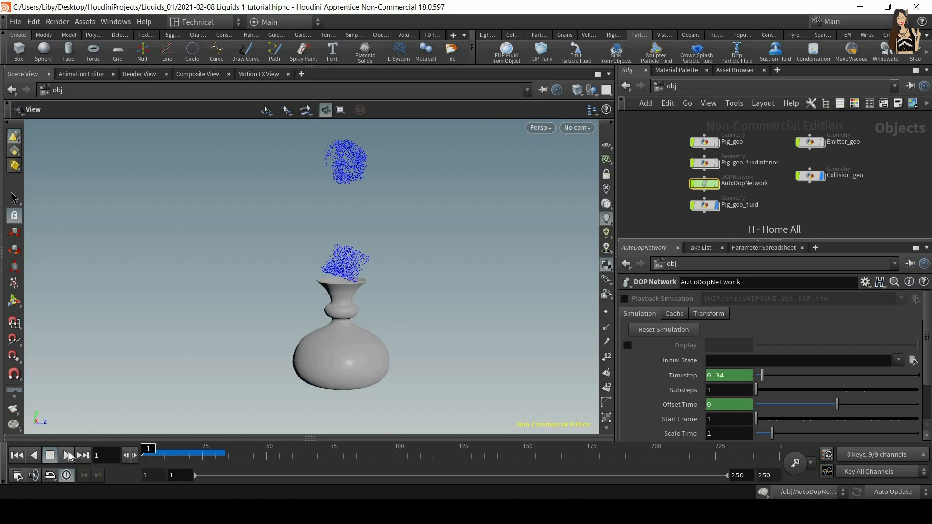
pyautogui.click(66, 455)
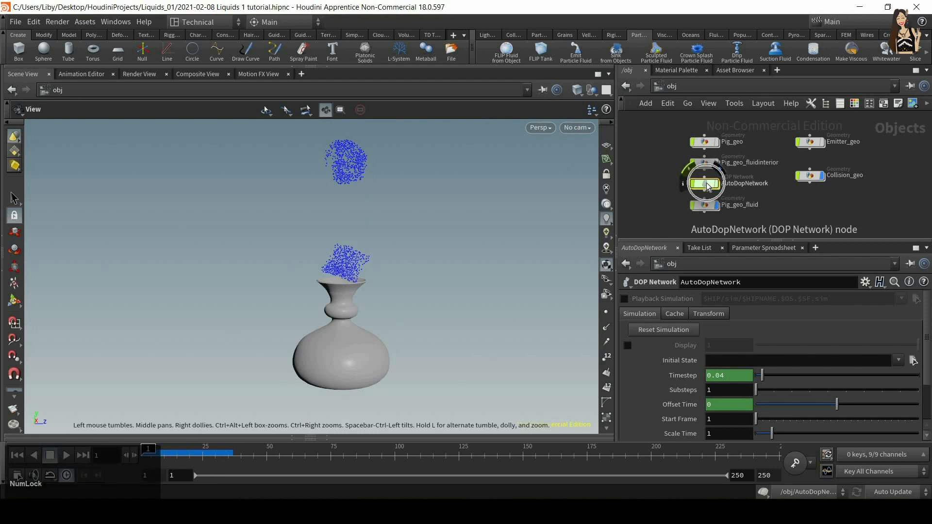
pyautogui.doubleClick(707, 183)
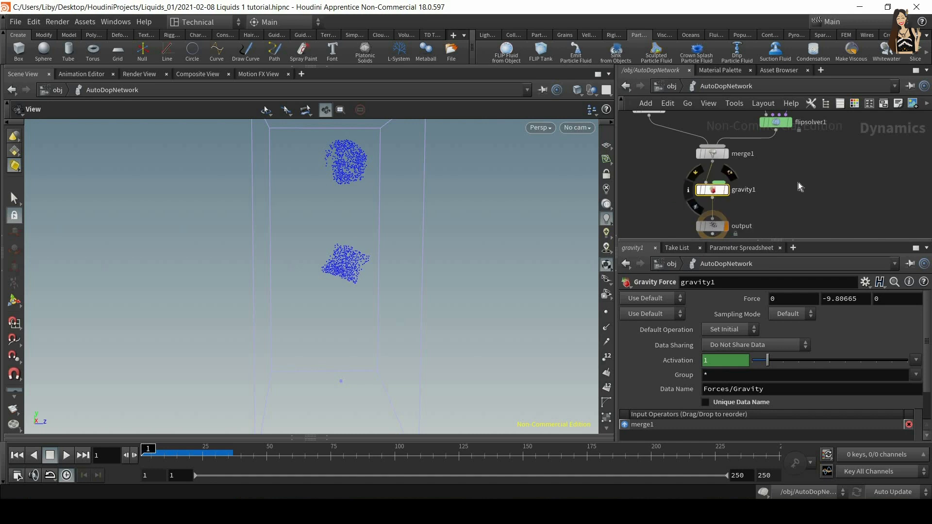
pyautogui.moveTo(723, 197)
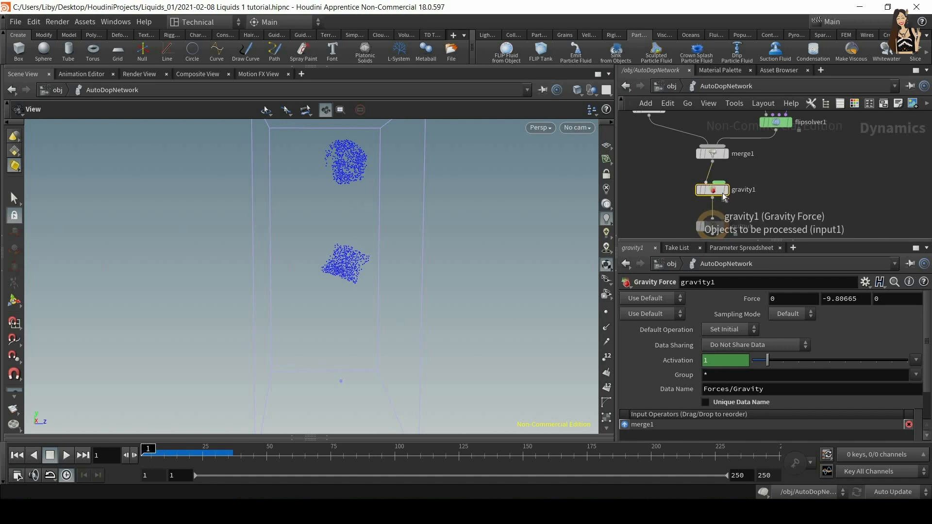
pyautogui.click(793, 298)
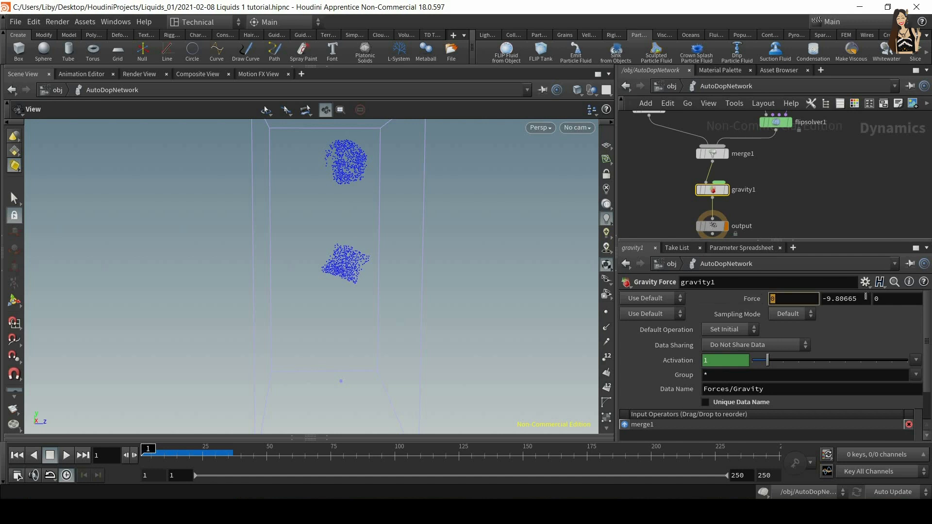
pyautogui.click(845, 299)
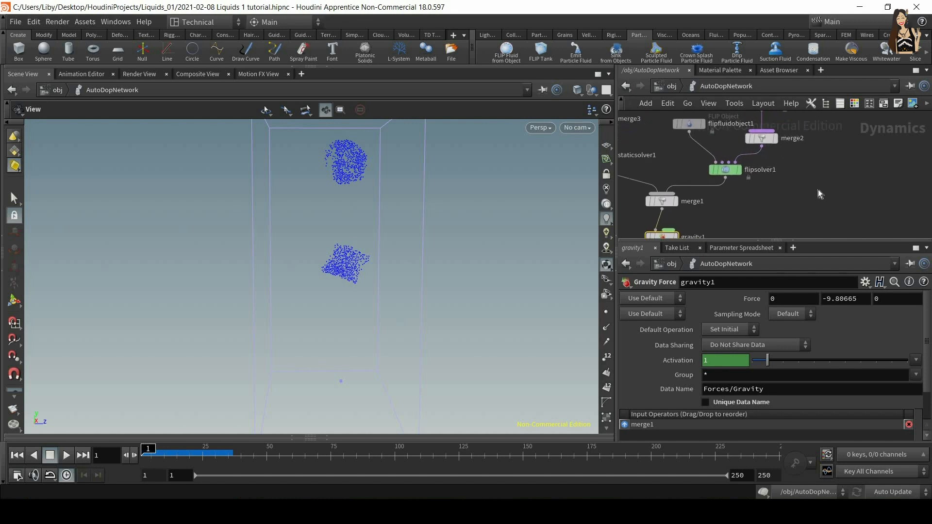
# Bring up the Tab menu in the DOP network to browse the Forces and POPs operators.
pyautogui.press('Tab')
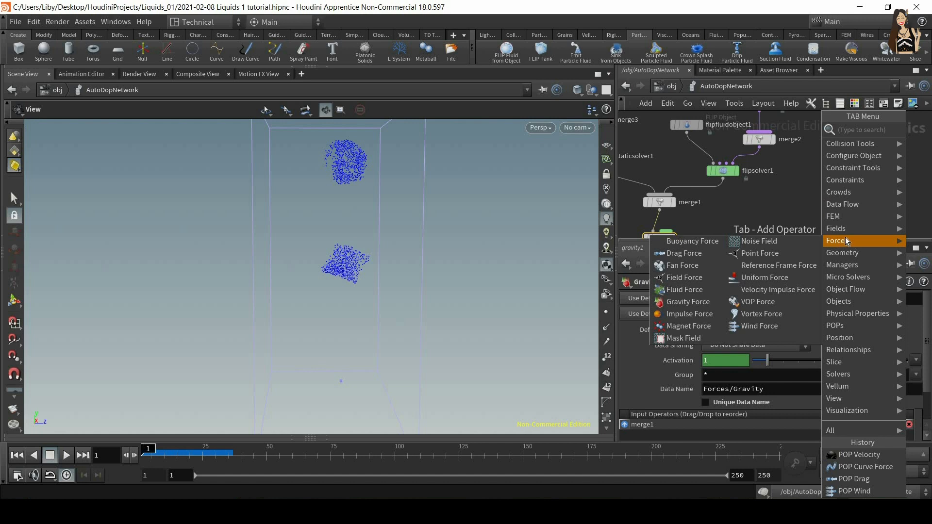
pyautogui.moveTo(682, 265)
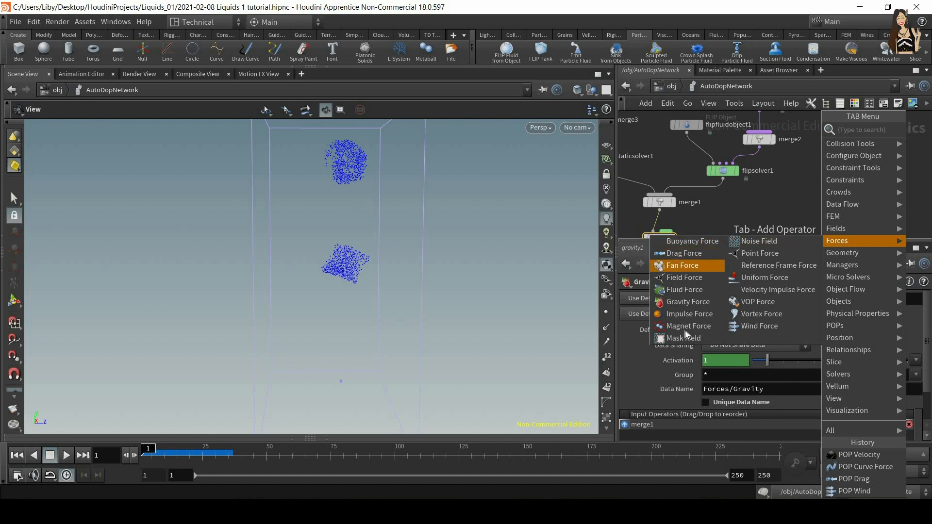
pyautogui.moveTo(688, 314)
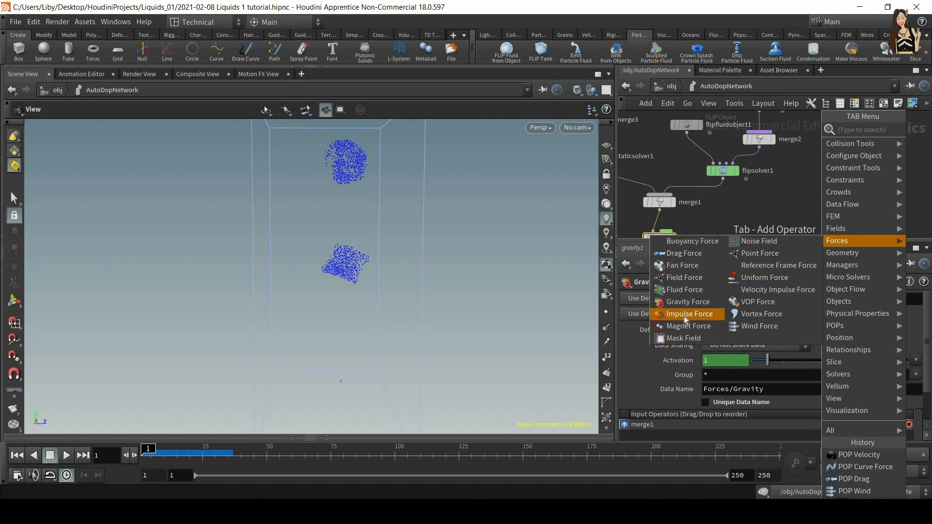
pyautogui.moveTo(688, 301)
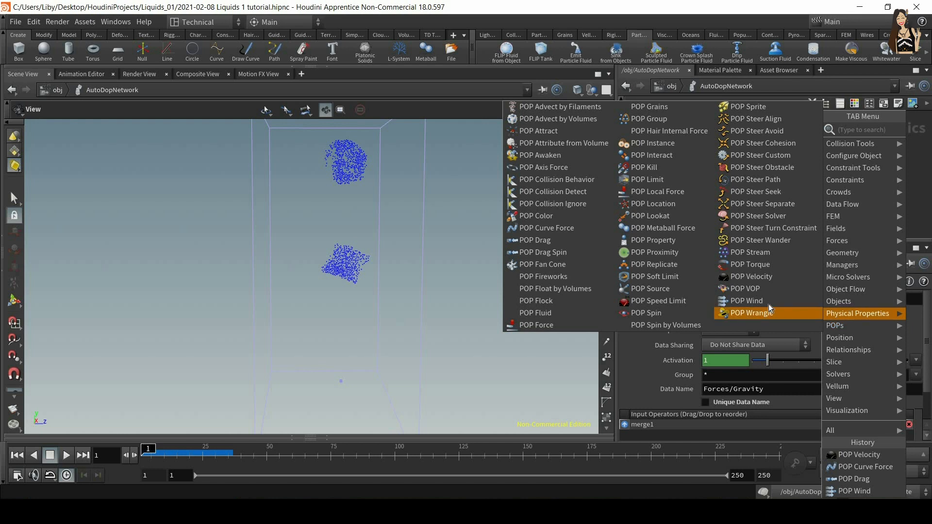
pyautogui.moveTo(783, 277)
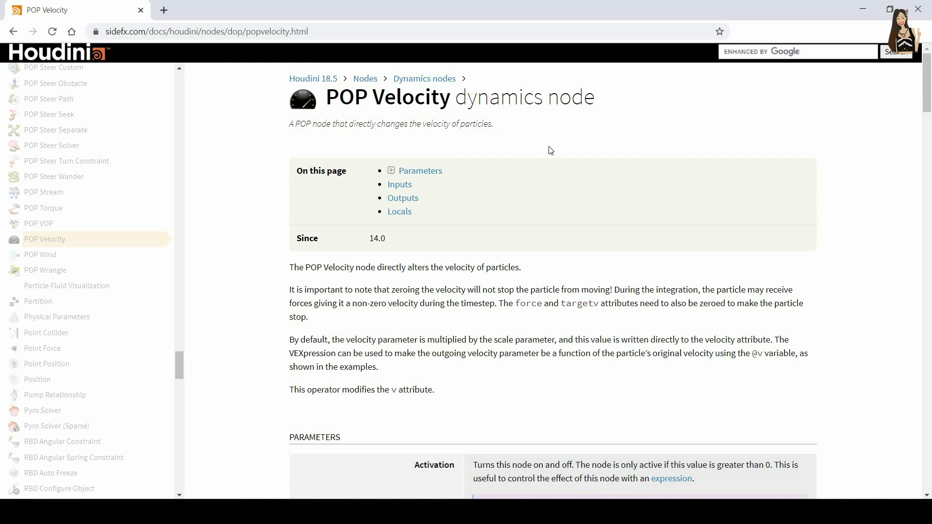
pyautogui.moveTo(844, 231)
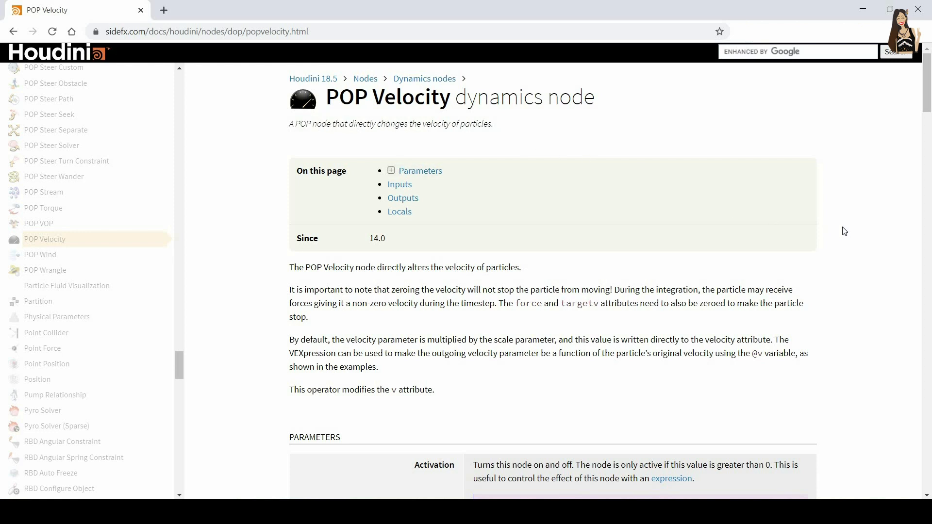
# Scroll the POP Velocity page to its Inputs/Outputs notes and clear the wiring-sentence highlight.
pyautogui.scroll(-3)
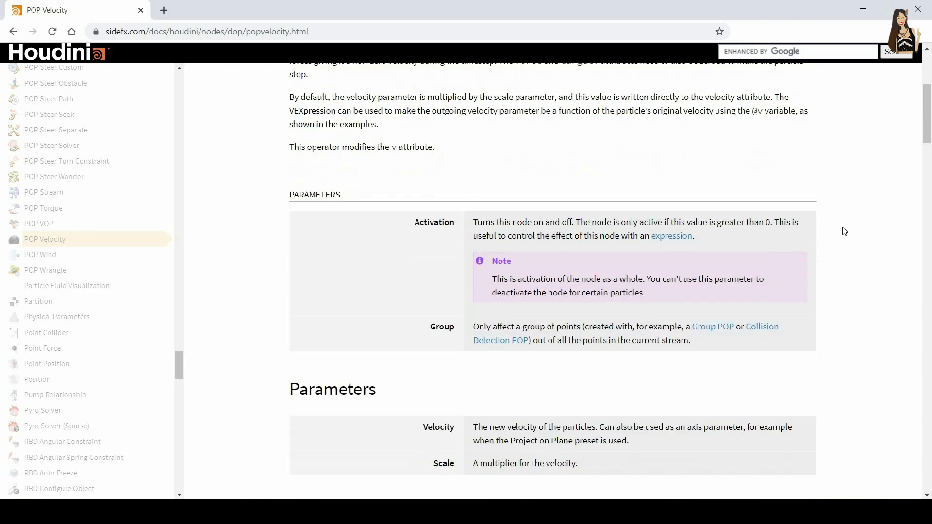
pyautogui.scroll(-3)
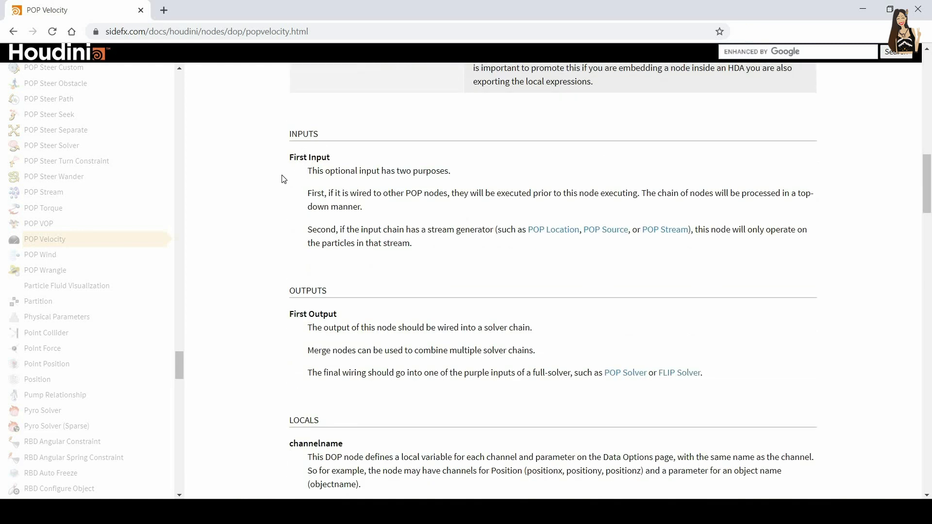
pyautogui.moveTo(410, 308)
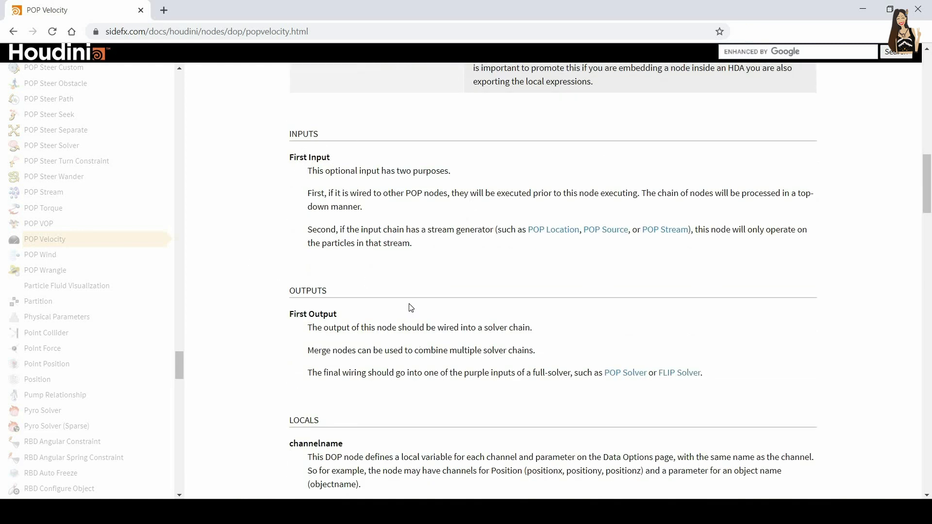
pyautogui.scroll(-3)
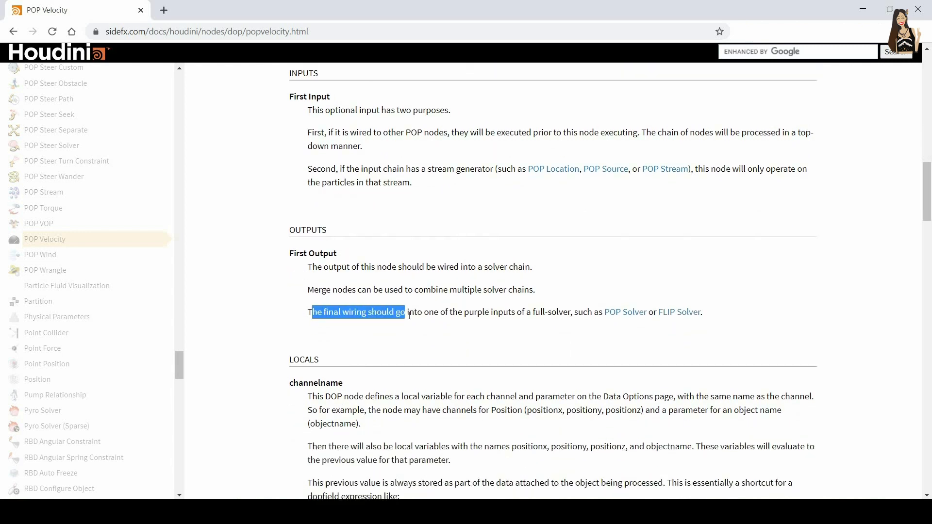
pyautogui.click(575, 323)
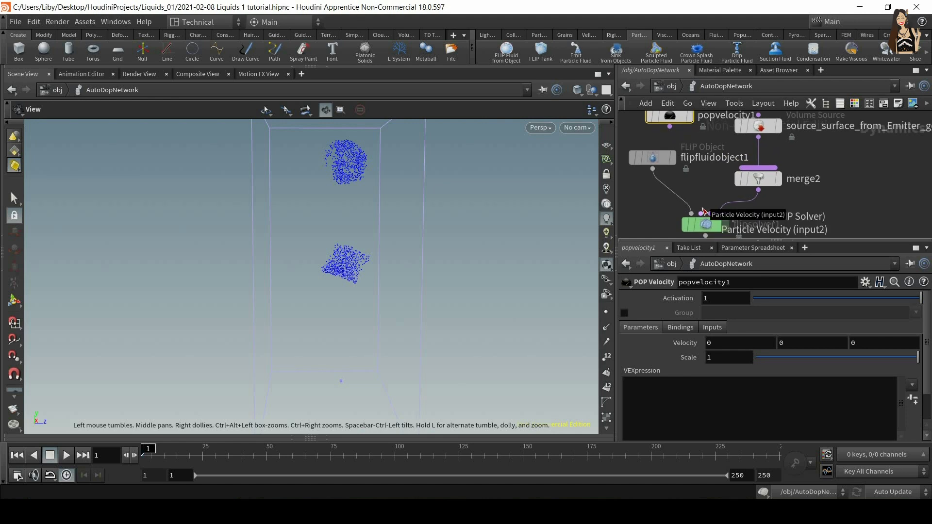
pyautogui.moveTo(708, 212)
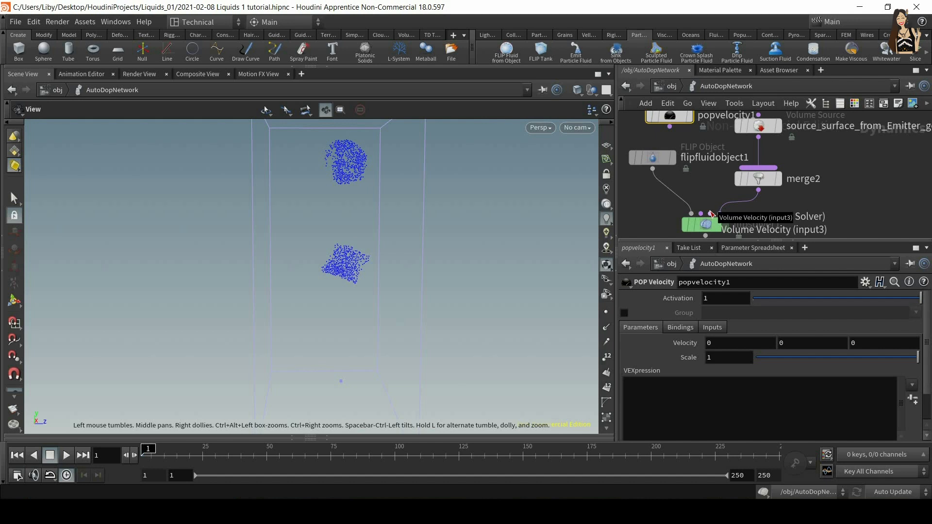
pyautogui.moveTo(864, 185)
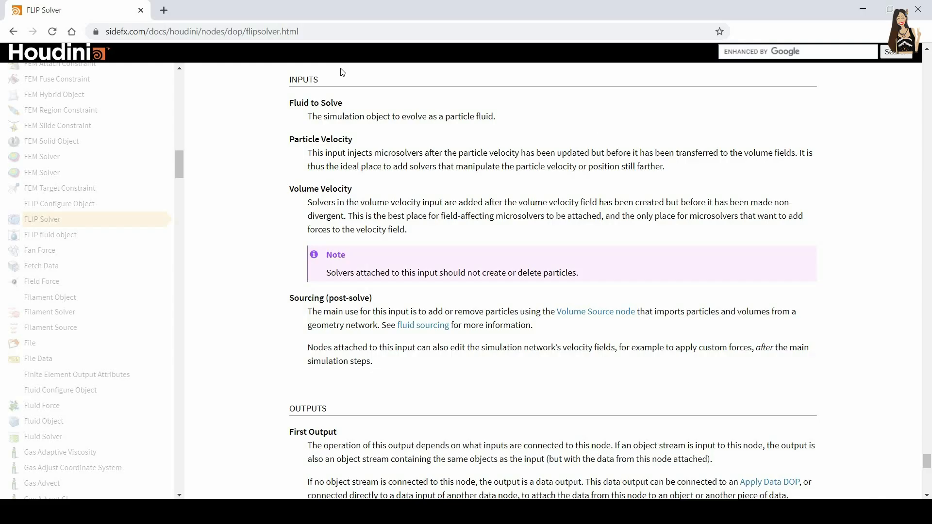
pyautogui.moveTo(589, 122)
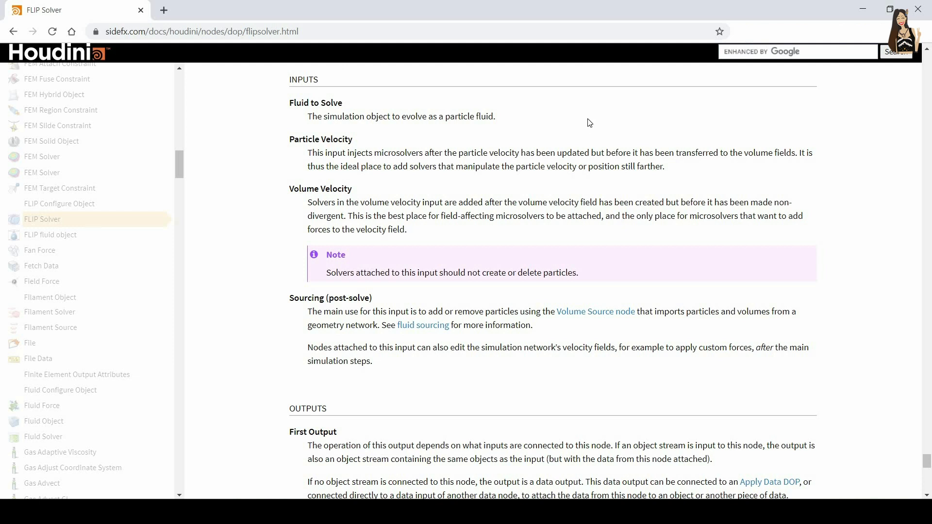
pyautogui.moveTo(356, 212)
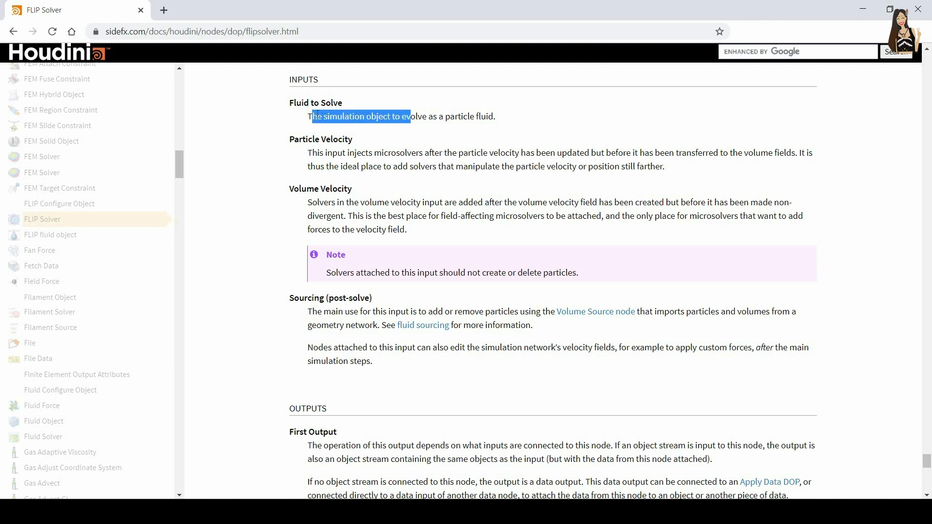
# Read the FLIP Solver inputs Fluid to Solve, Particle Velocity and Volume Velocity.
pyautogui.click(437, 120)
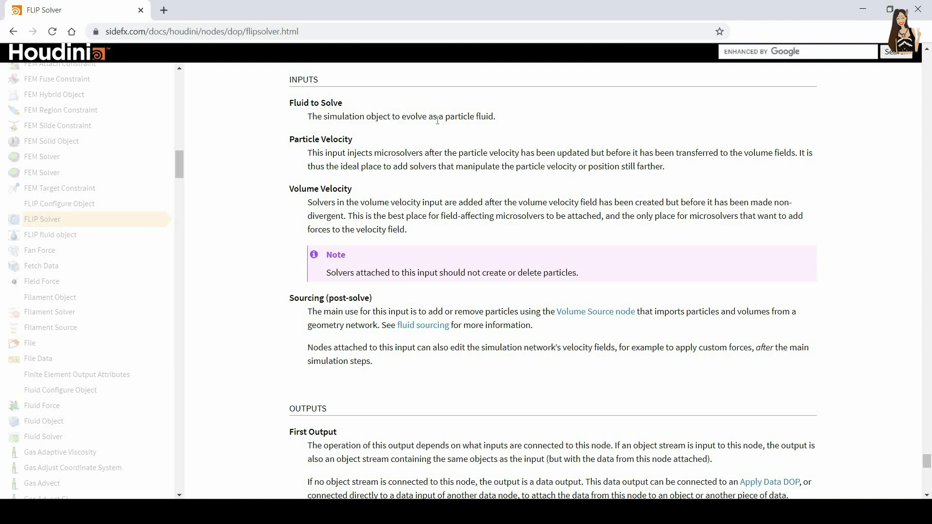
pyautogui.moveTo(543, 156)
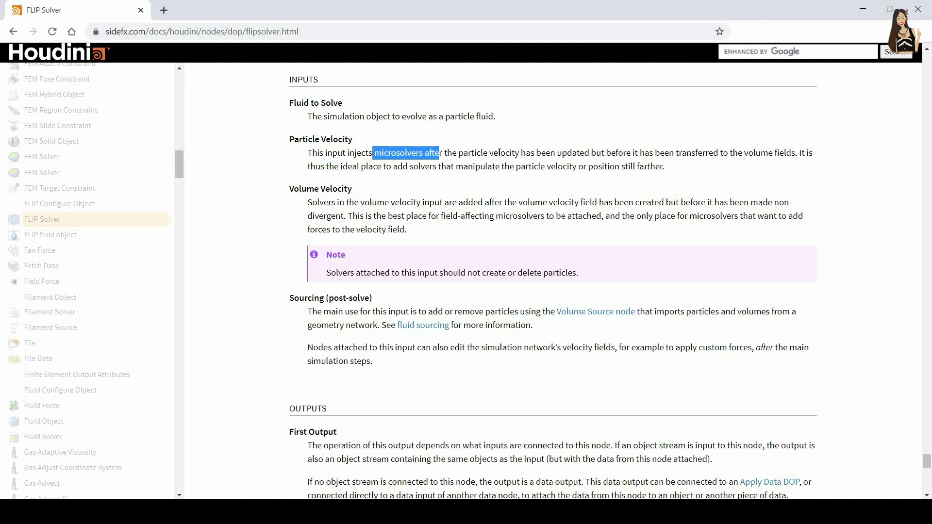
pyautogui.moveTo(723, 169)
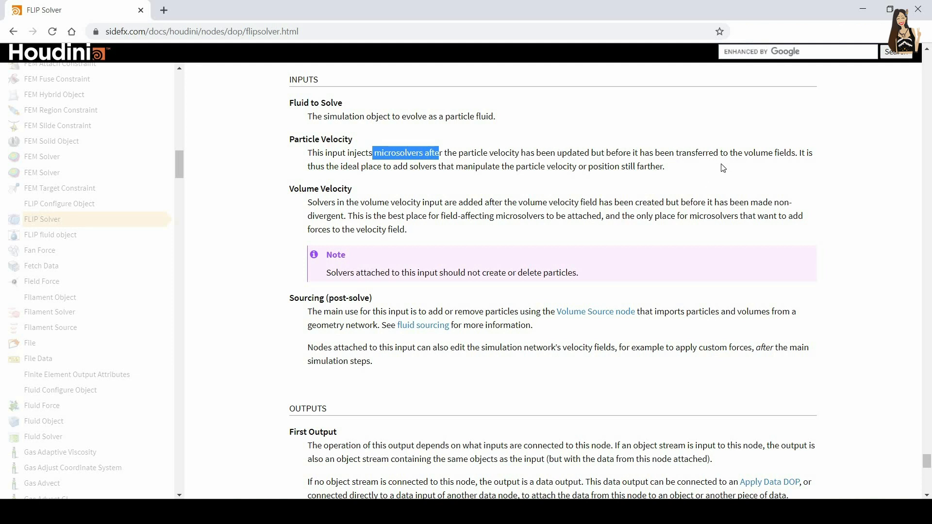
pyautogui.click(499, 147)
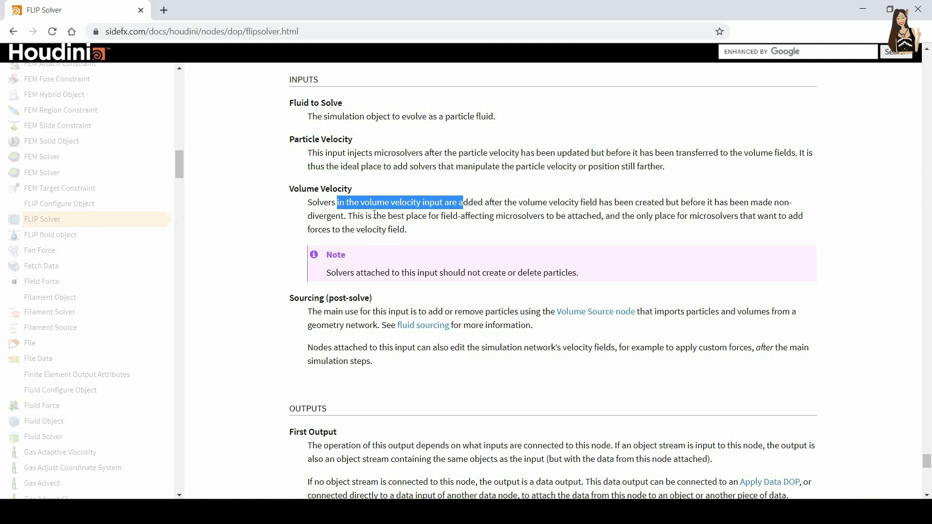
pyautogui.moveTo(577, 229)
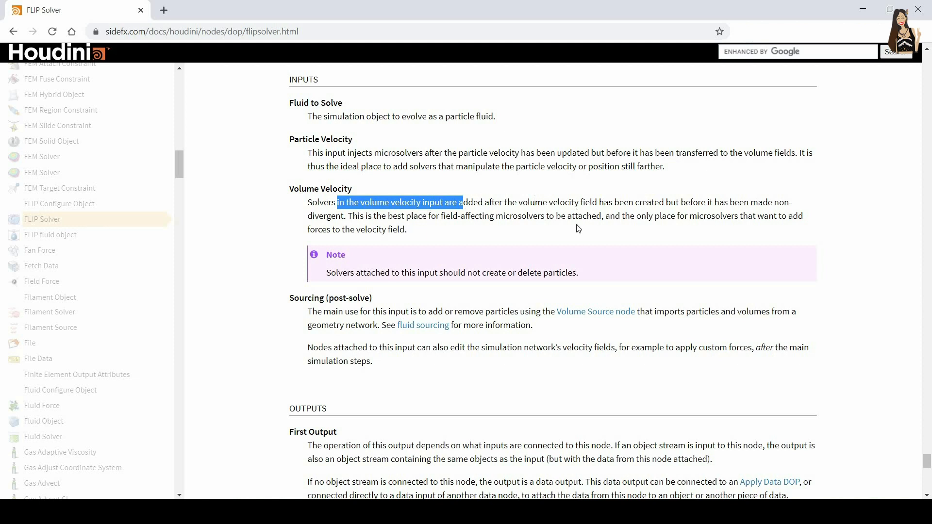
pyautogui.moveTo(439, 164)
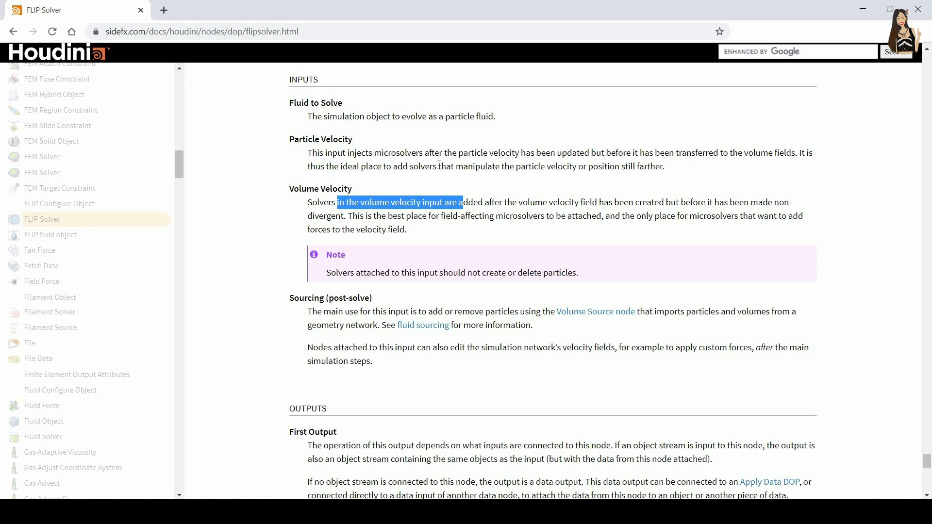
pyautogui.moveTo(371, 219)
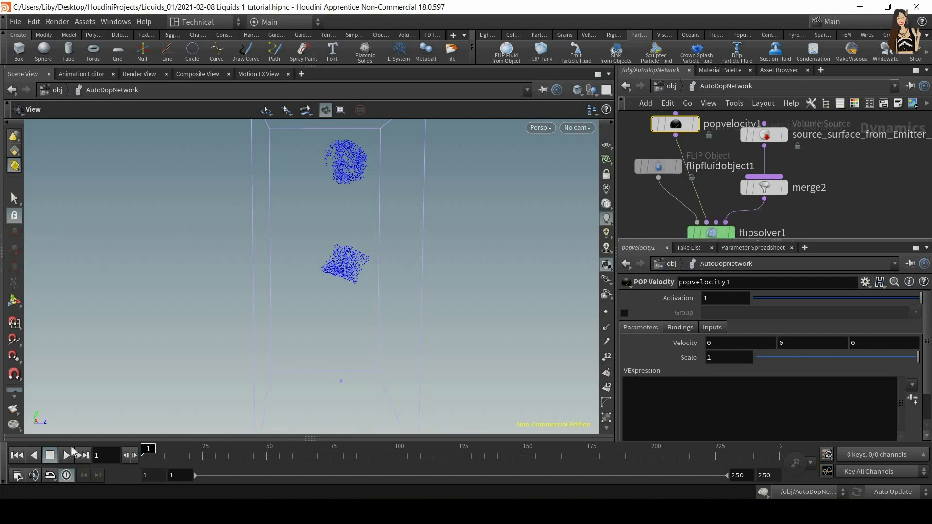
pyautogui.click(66, 456)
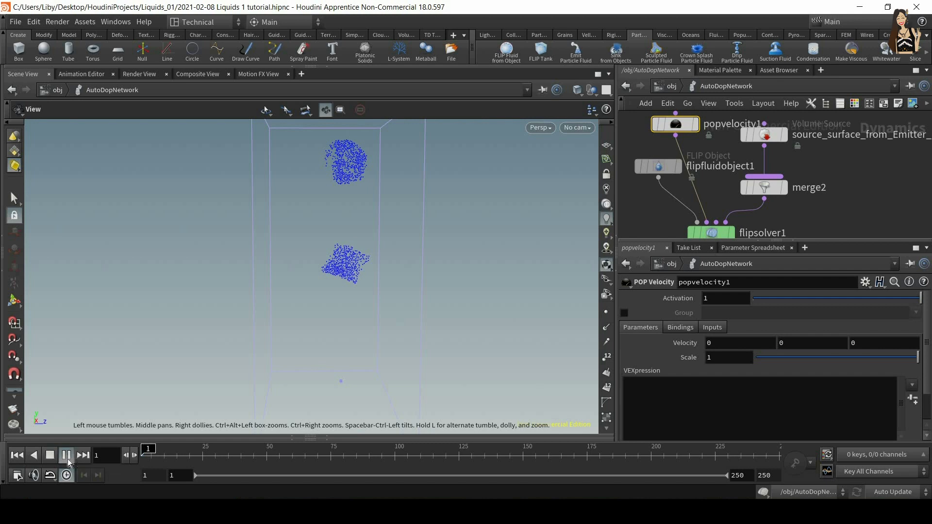
pyautogui.click(66, 455)
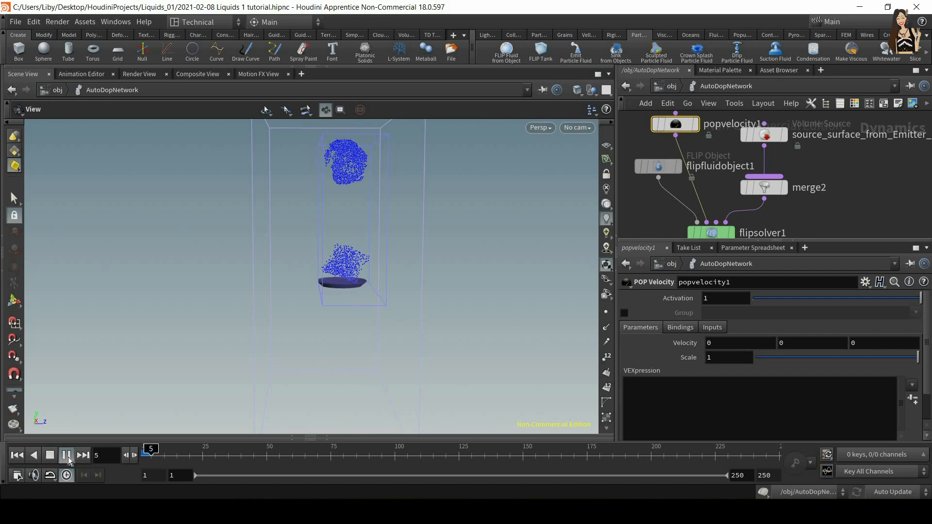
pyautogui.click(67, 455)
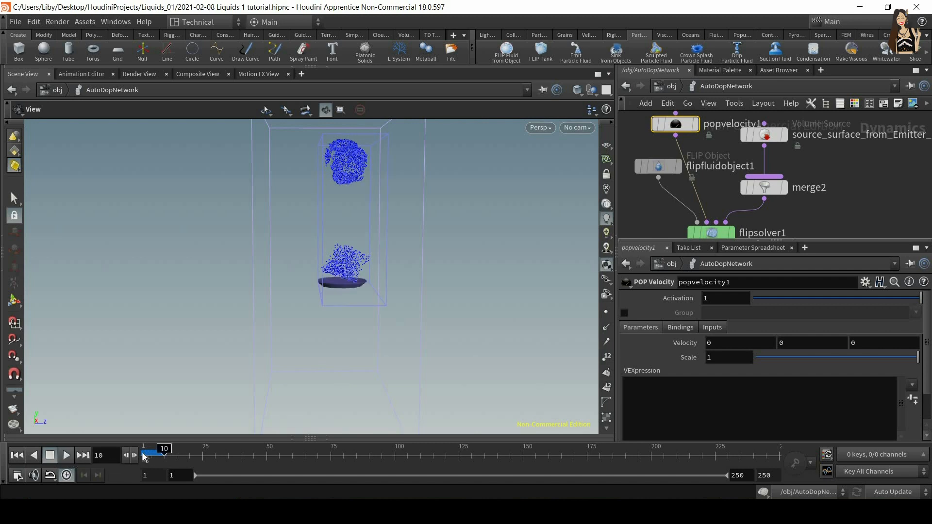
pyautogui.click(17, 456)
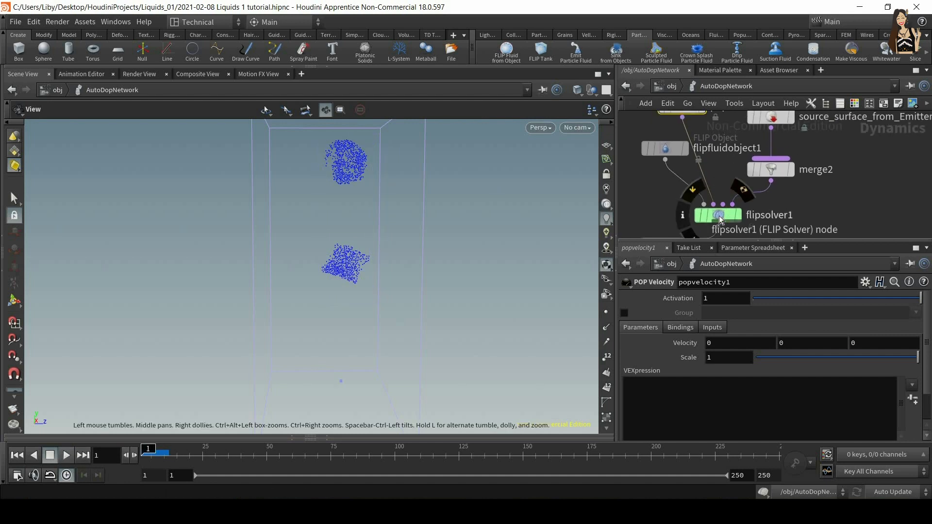
pyautogui.click(664, 148)
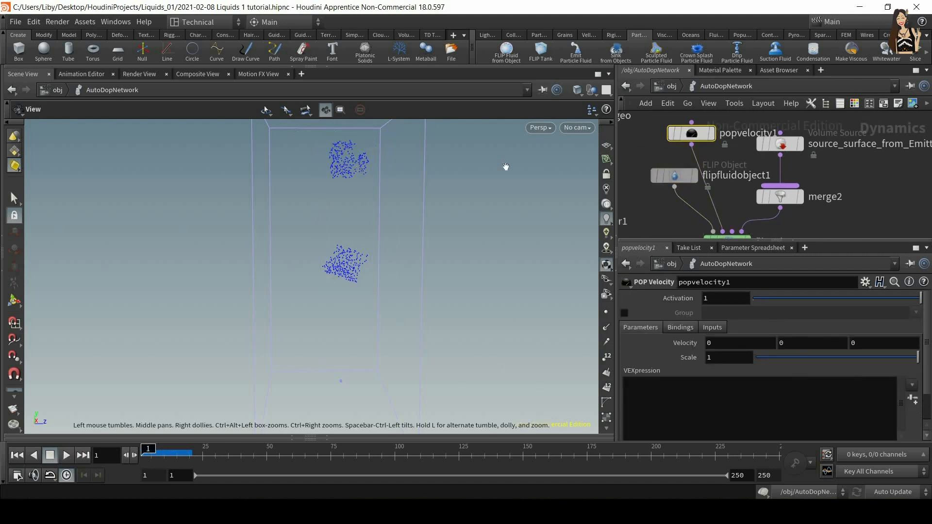
pyautogui.moveTo(325, 201)
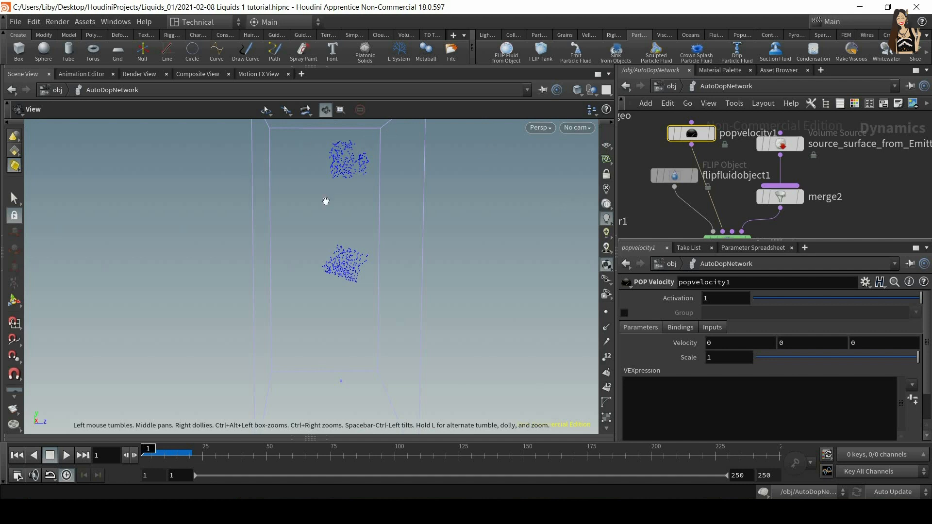
pyautogui.moveTo(396, 231)
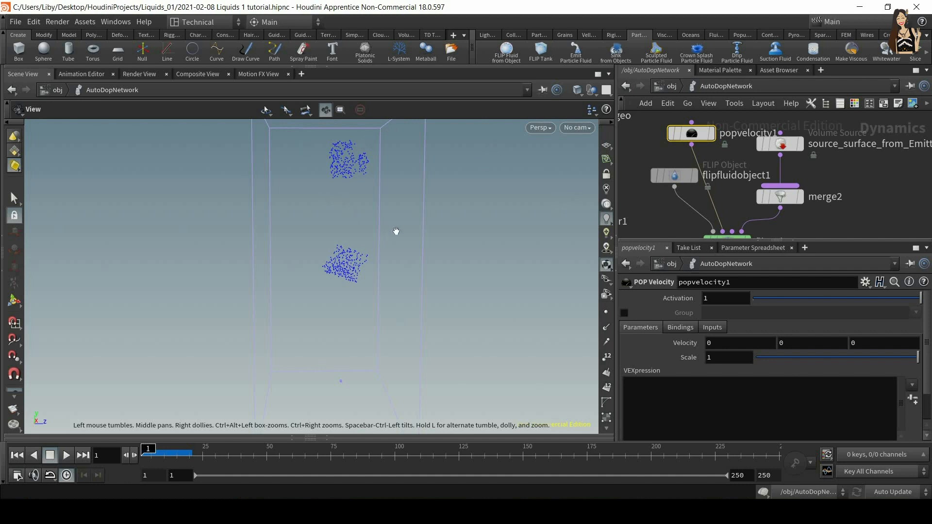
pyautogui.moveTo(771, 309)
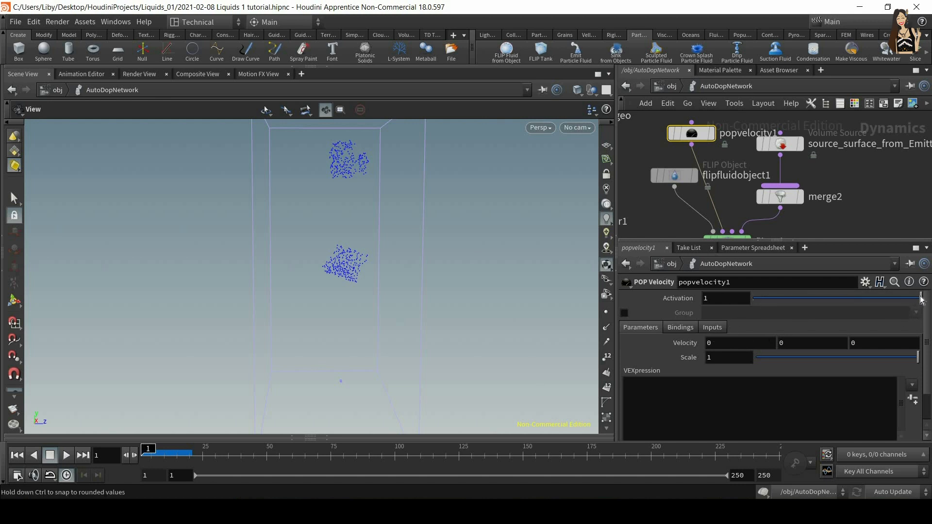
pyautogui.moveTo(763, 307)
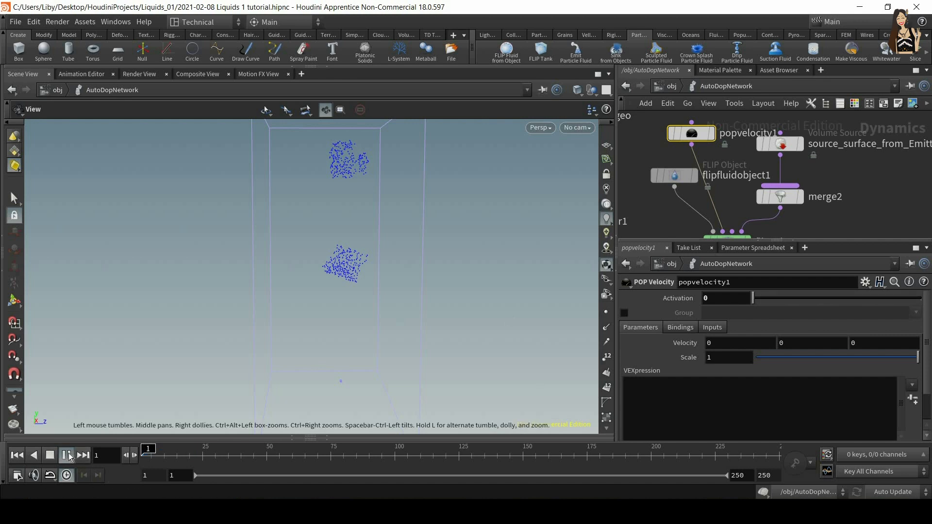
pyautogui.click(66, 455)
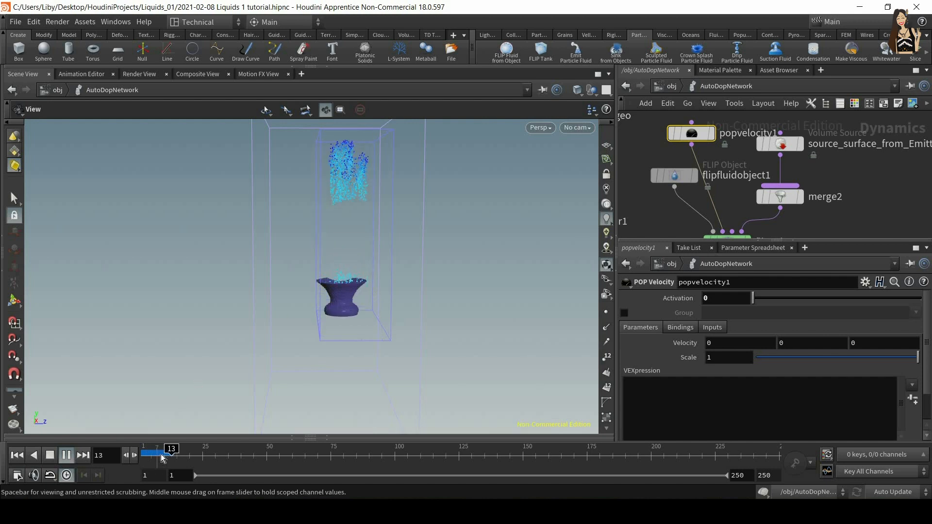
pyautogui.click(66, 455)
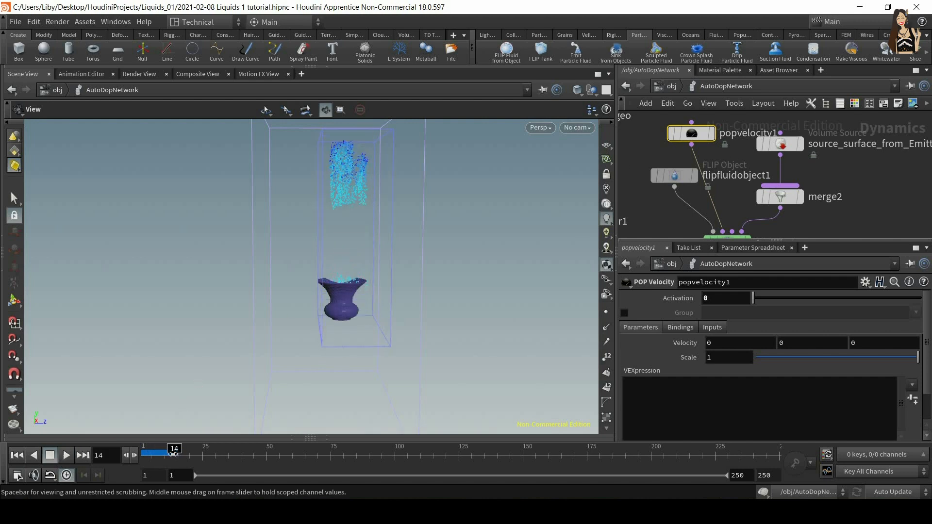
pyautogui.click(18, 455)
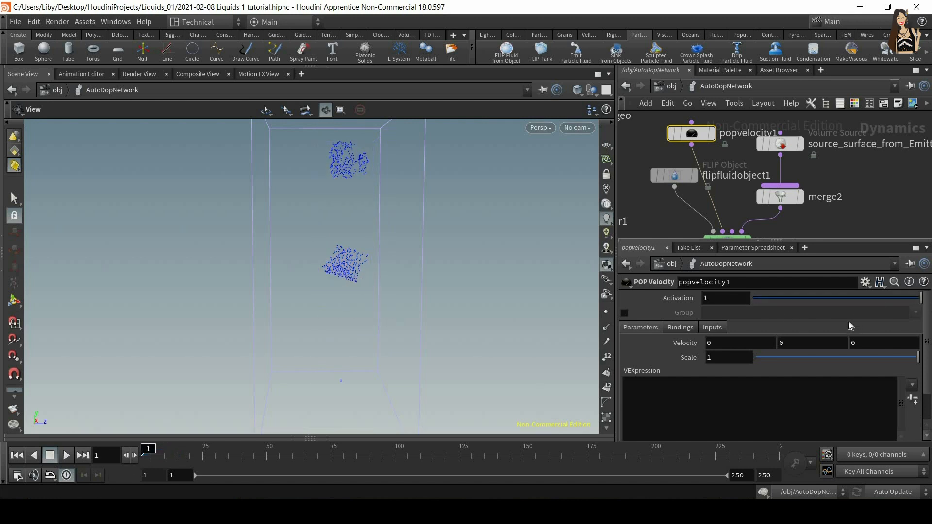
pyautogui.moveTo(666, 346)
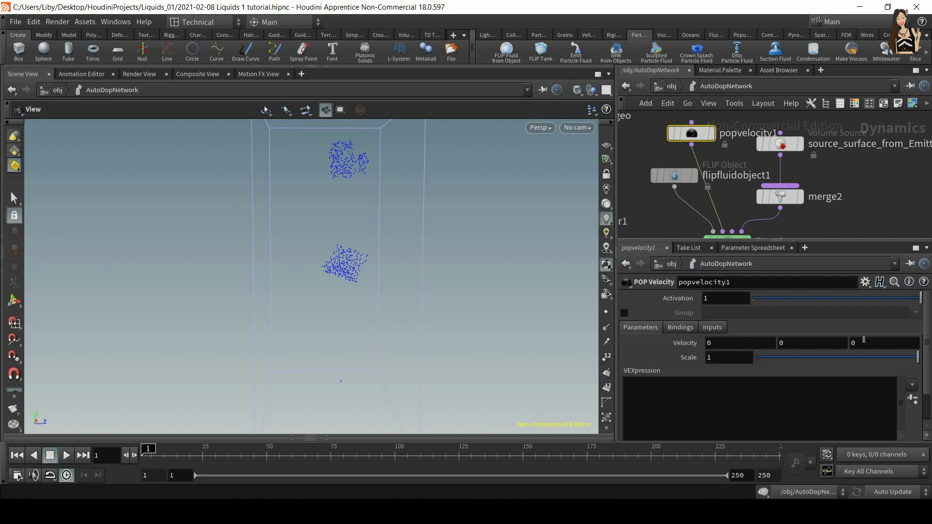
pyautogui.moveTo(390, 173)
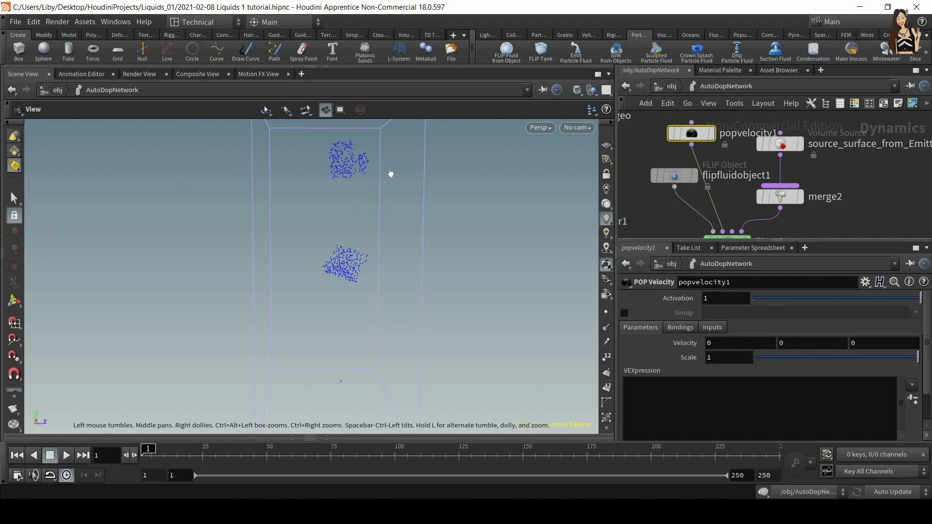
pyautogui.moveTo(55, 422)
pyautogui.write('-5')
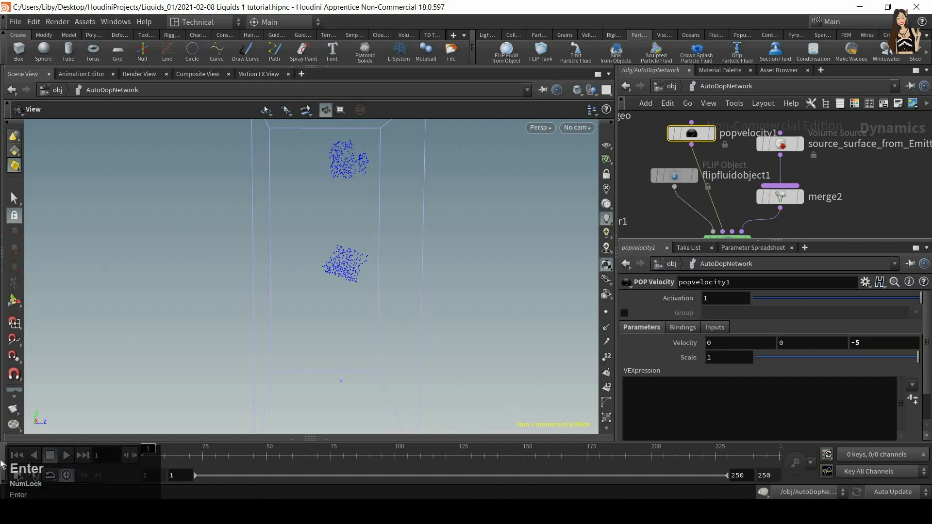
# Play the simulation with Z velocity -5, then stop playback.
pyautogui.click(67, 456)
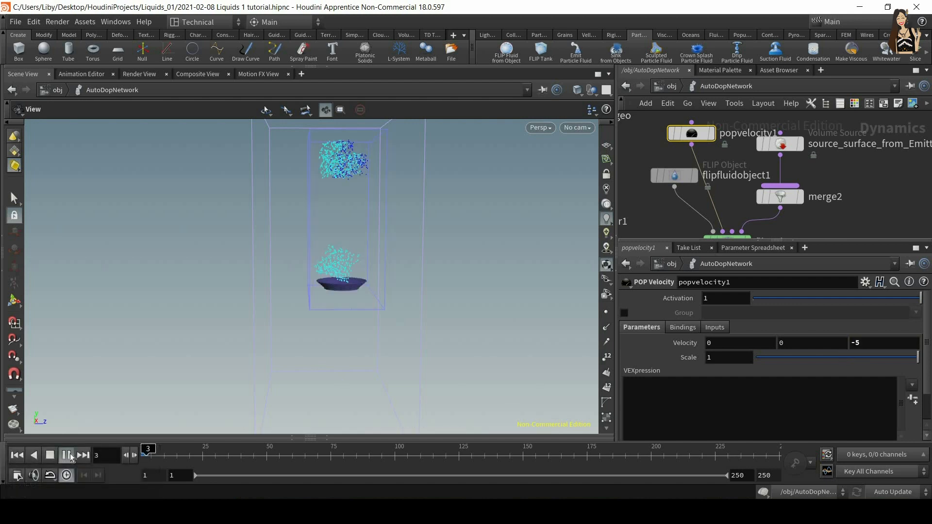
pyautogui.click(66, 455)
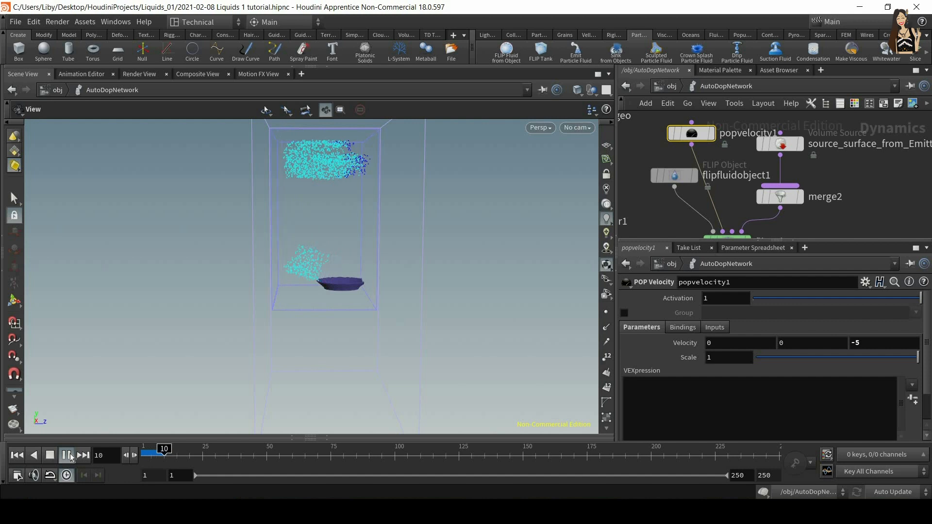
pyautogui.click(66, 456)
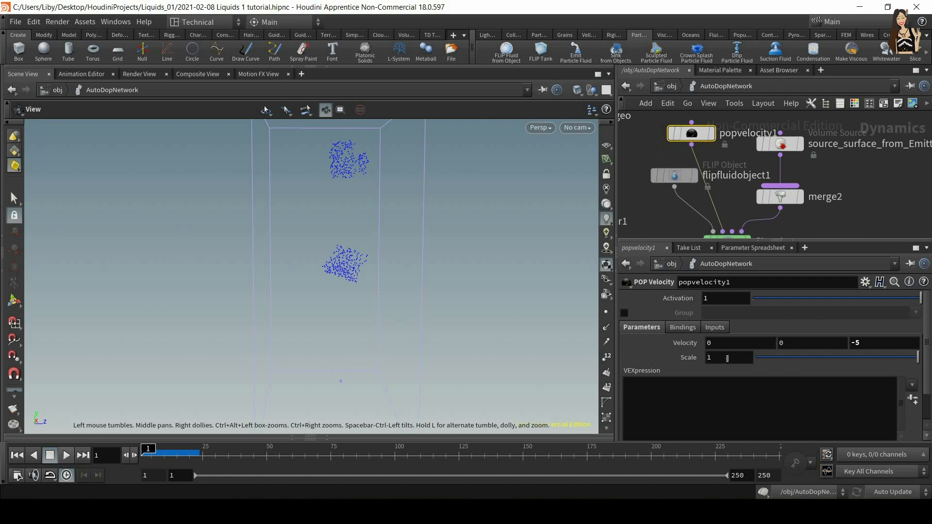
pyautogui.tripleClick(728, 357)
pyautogui.write('2')
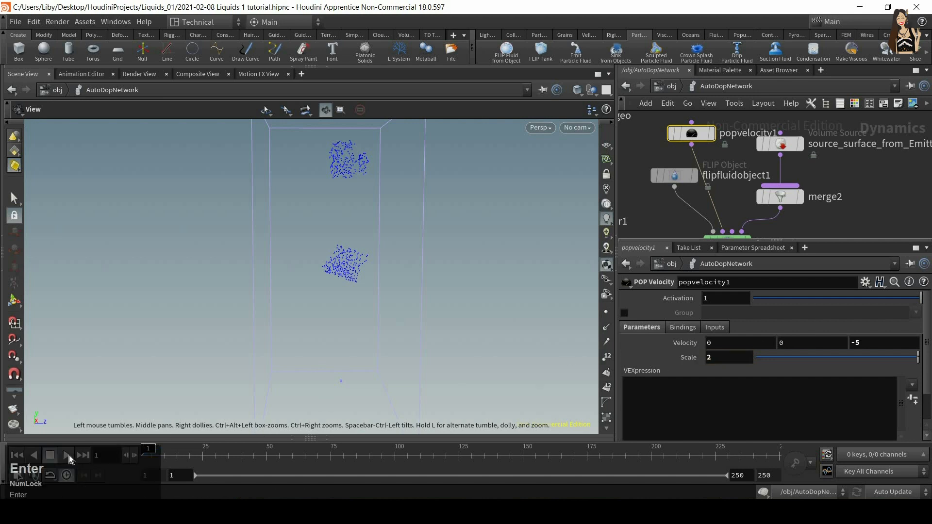
pyautogui.click(66, 456)
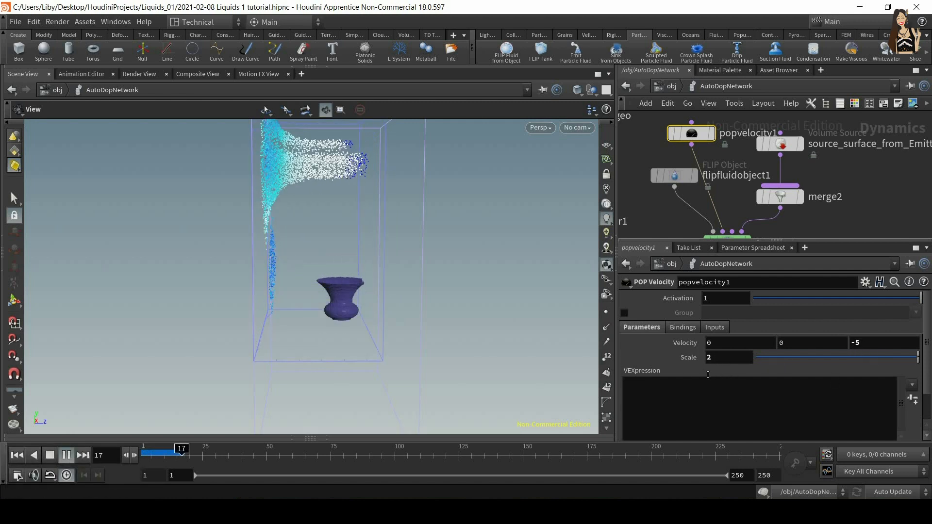
pyautogui.click(66, 455)
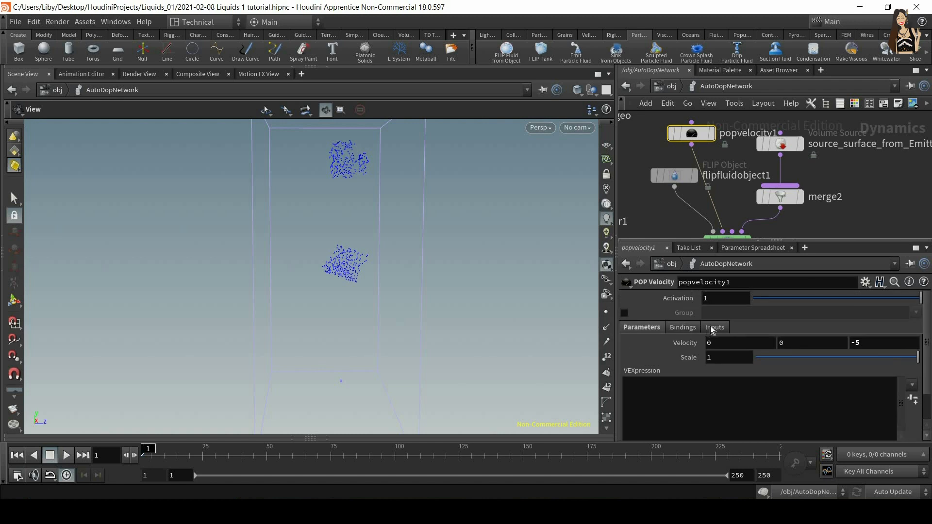
pyautogui.moveTo(761, 374)
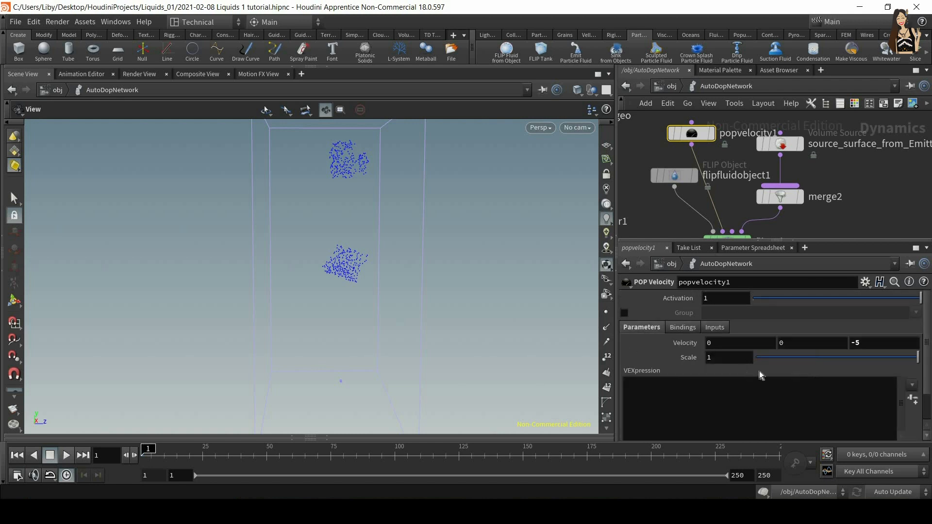
pyautogui.moveTo(927, 341)
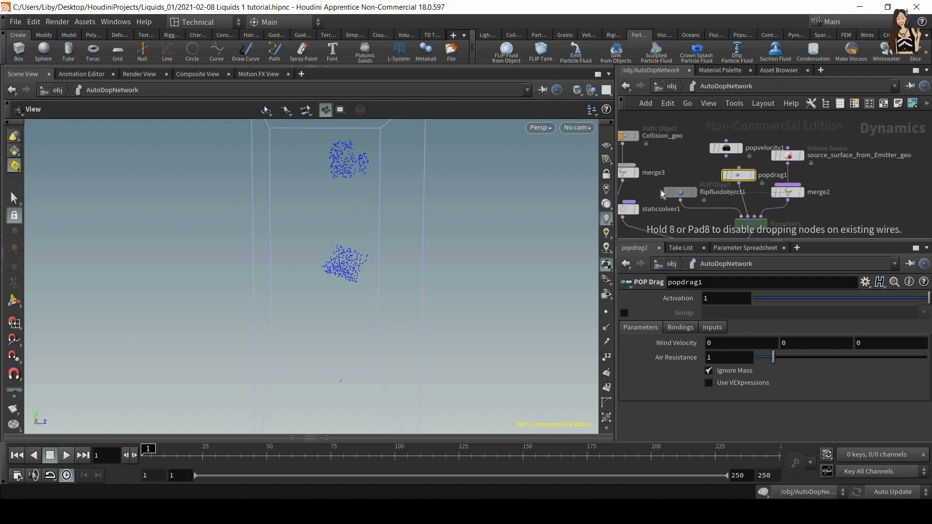
# Place popdrag1 in the AutoDopNetwork beside the FLIP fluid object.
pyautogui.click(809, 191)
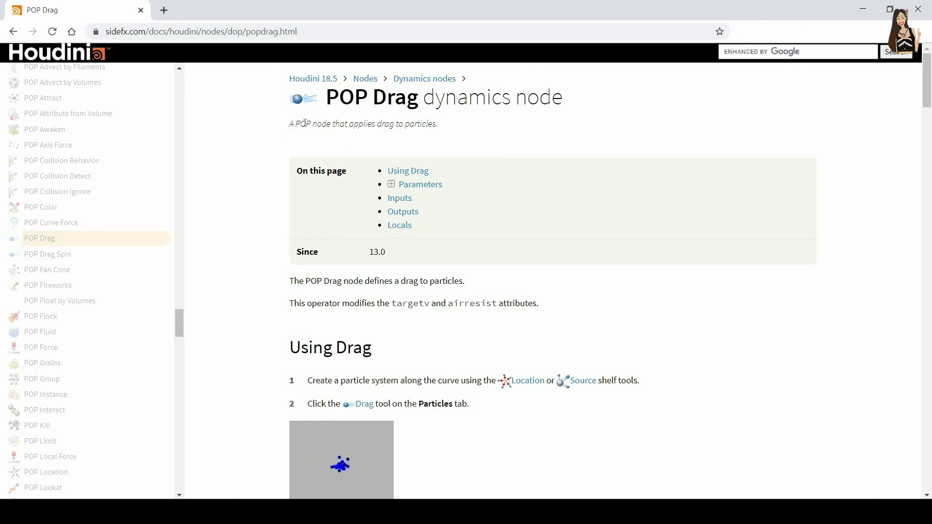
pyautogui.moveTo(504, 192)
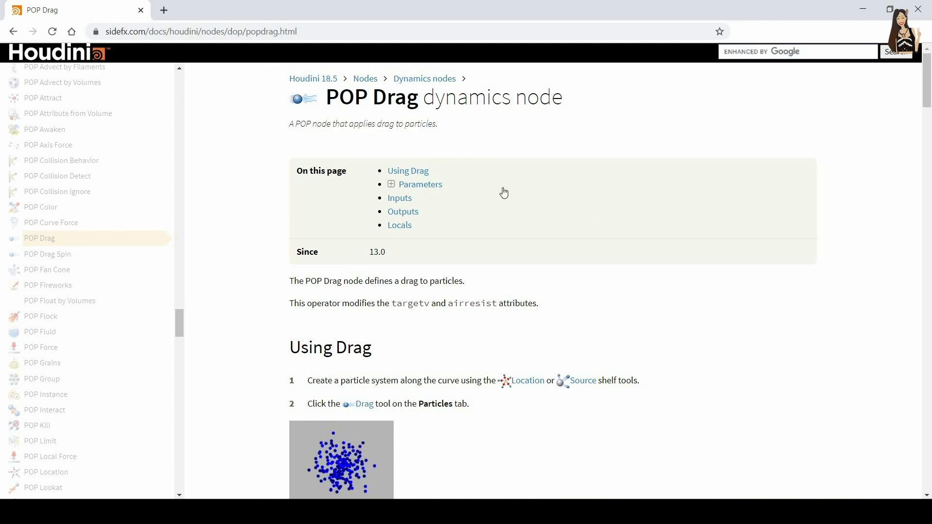
# Scroll through the POP Drag page's Inputs, Outputs and Locals sections.
pyautogui.scroll(-3)
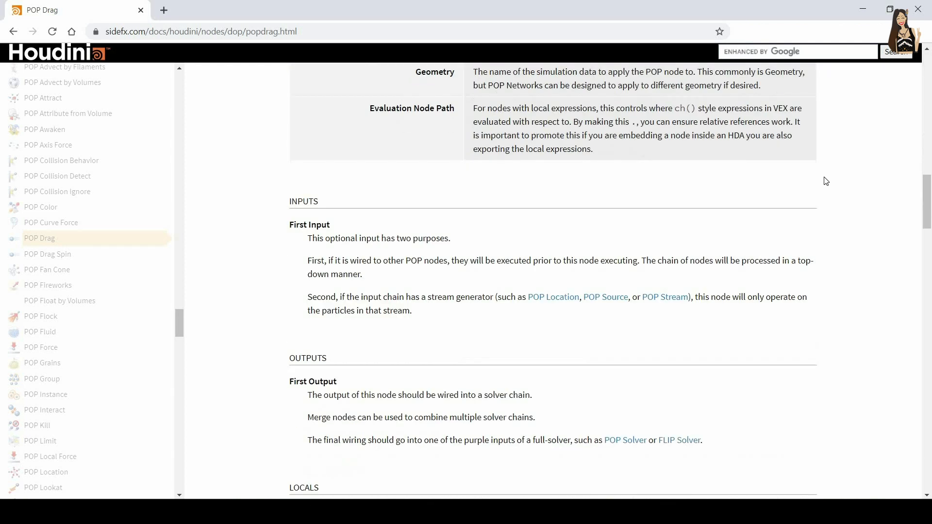
pyautogui.scroll(-3)
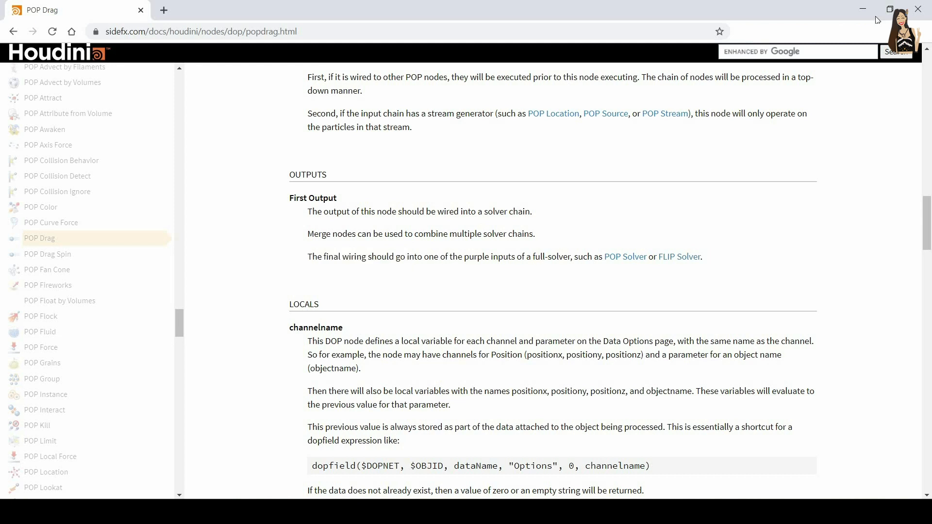
pyautogui.moveTo(867, 4)
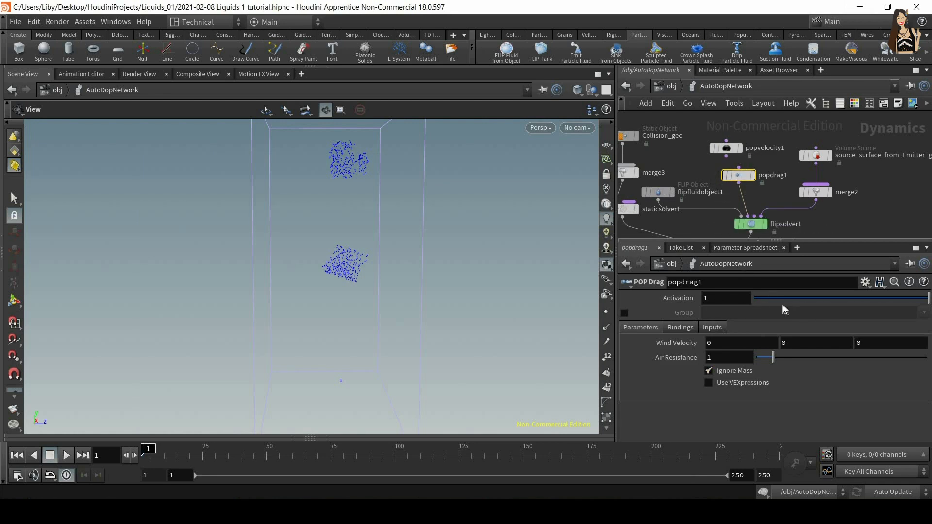
pyautogui.moveTo(801, 322)
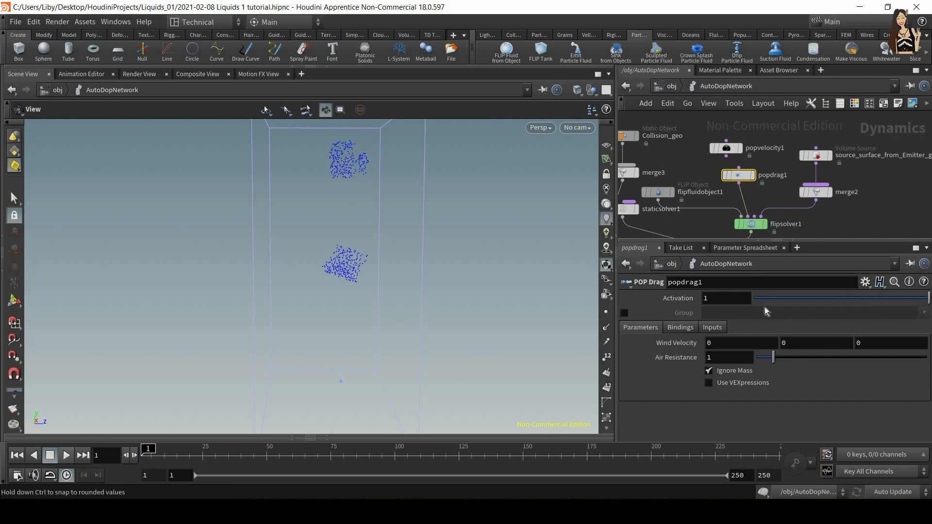
pyautogui.moveTo(914, 303)
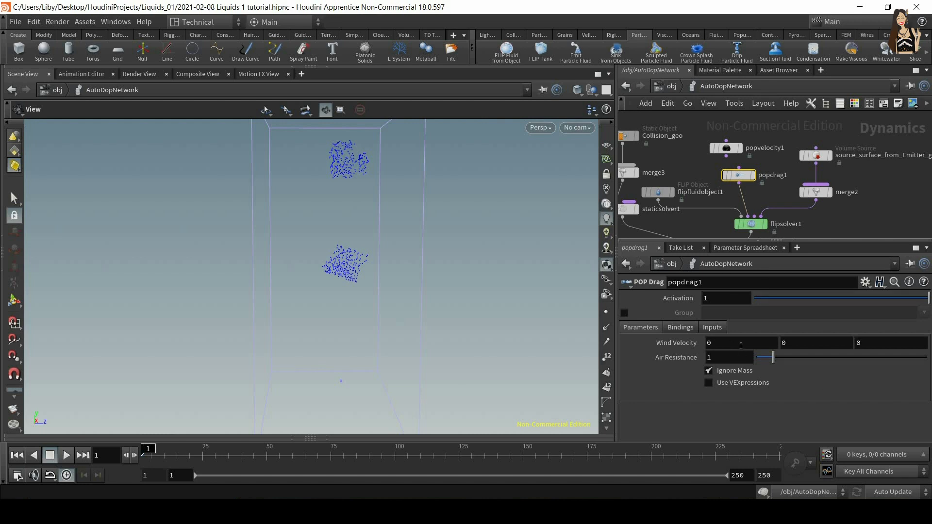
pyautogui.moveTo(800, 390)
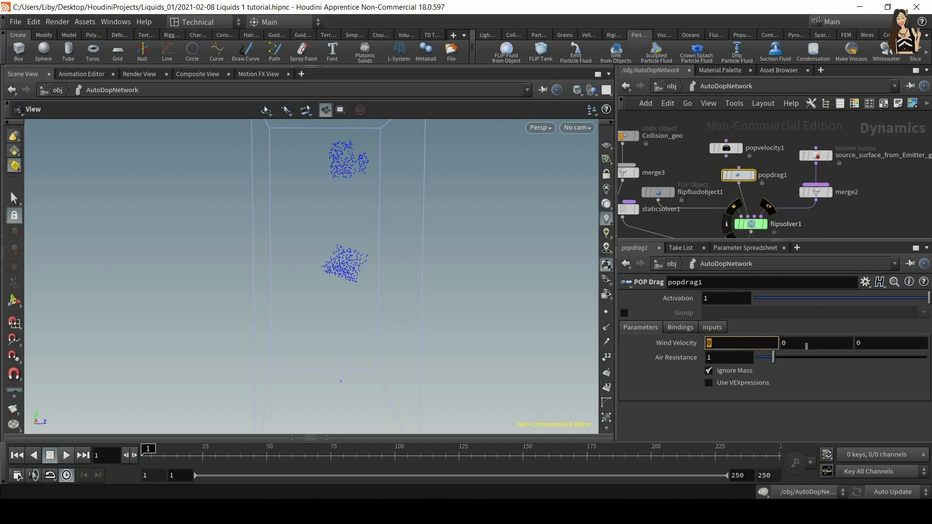
pyautogui.click(816, 342)
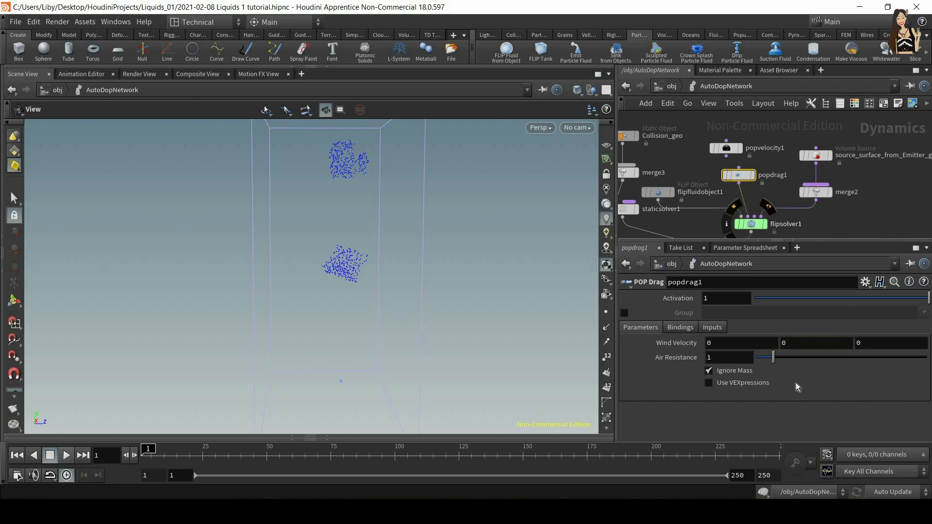
pyautogui.moveTo(795, 380)
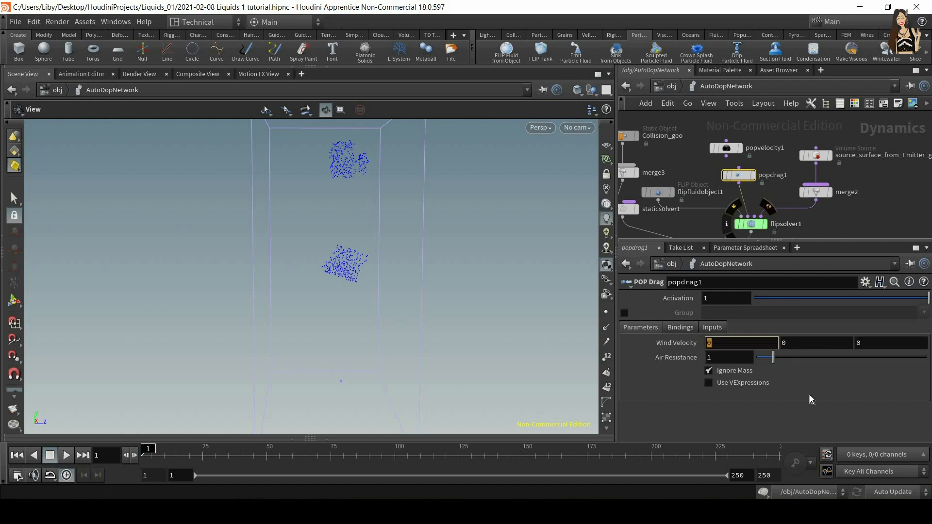
pyautogui.click(889, 342)
pyautogui.write('-5')
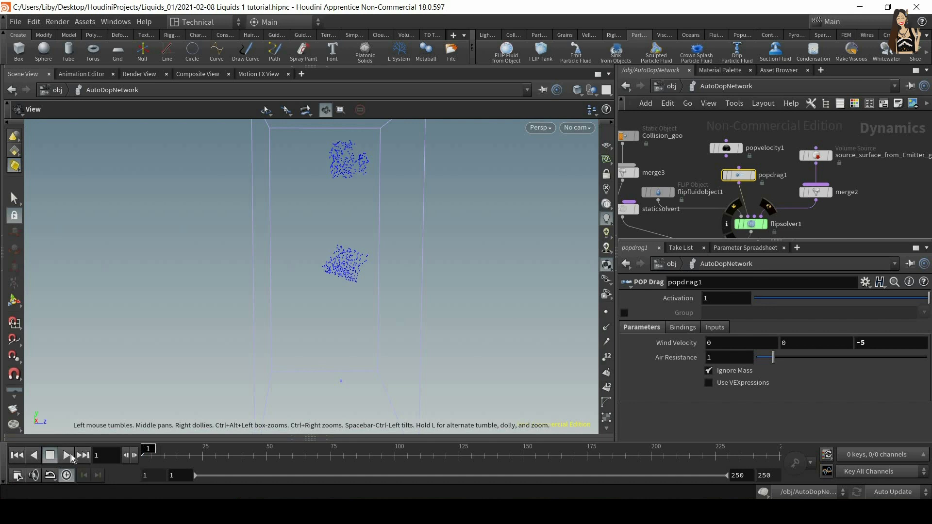
# Play, then stop, the simulation to preview the -5 Z drag wind.
pyautogui.click(66, 456)
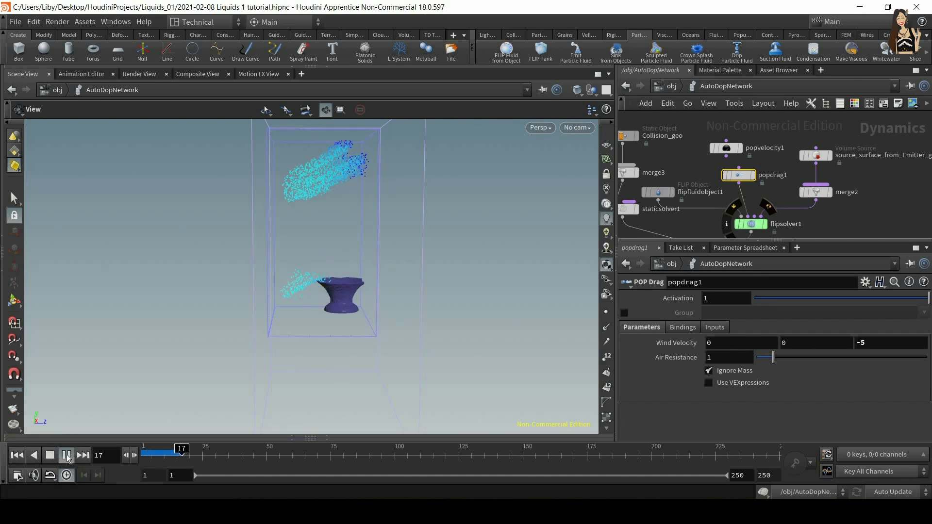
pyautogui.click(66, 456)
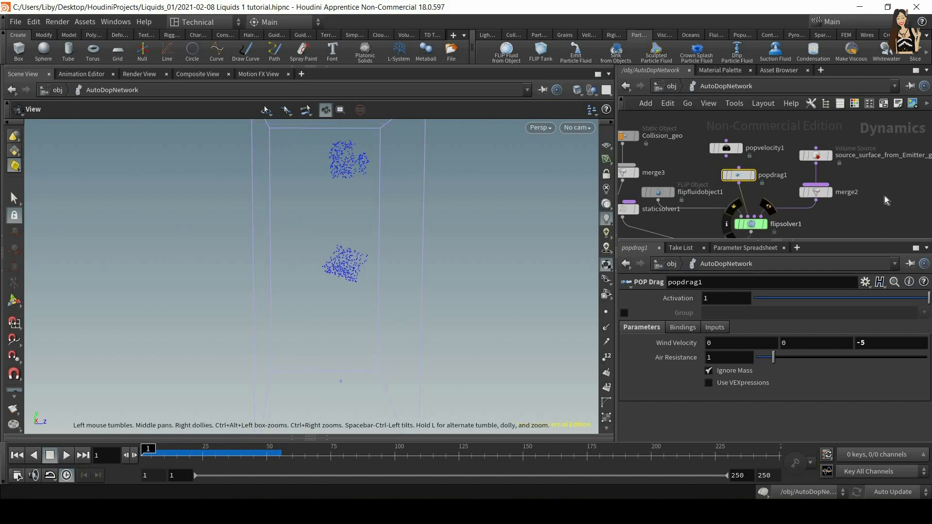
# Add a POP Wind node on the wire below popdrag1.
pyautogui.press('Tab')
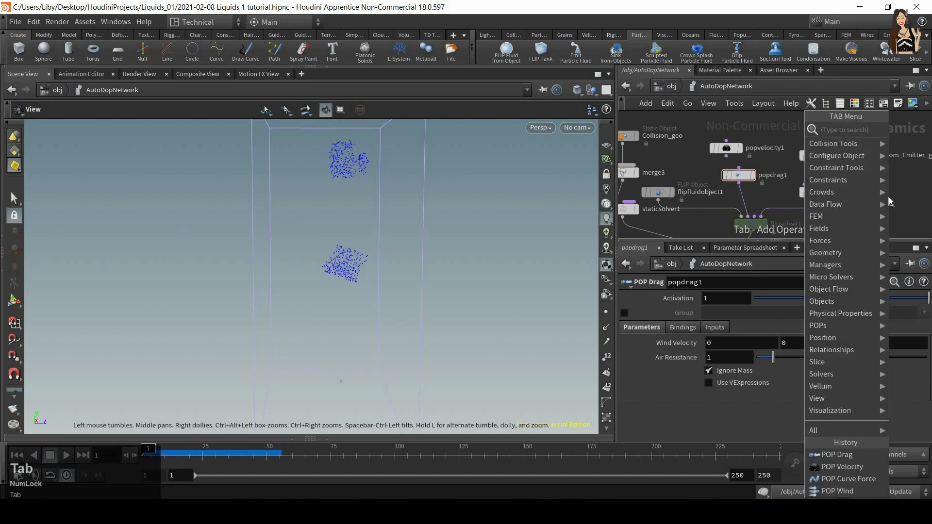
pyautogui.write('popwi')
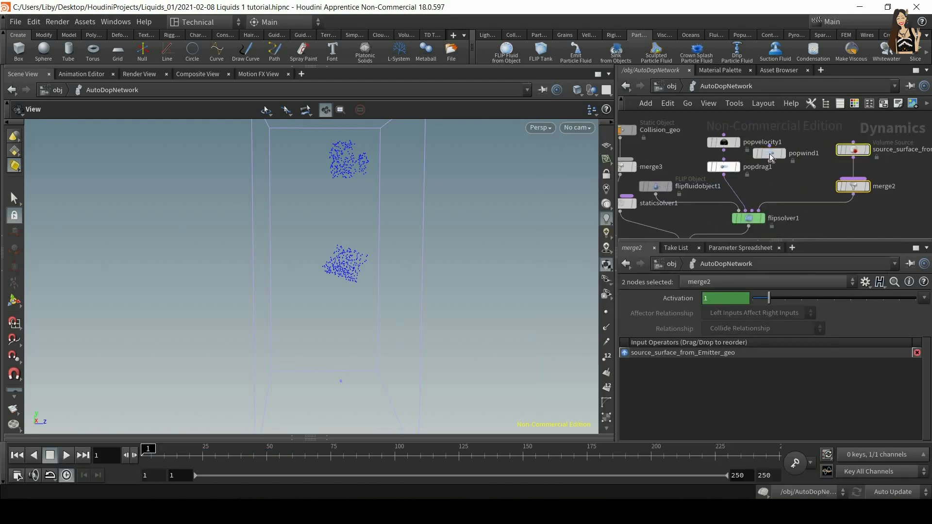
pyautogui.moveTo(767, 153); pyautogui.dragTo(736, 186)
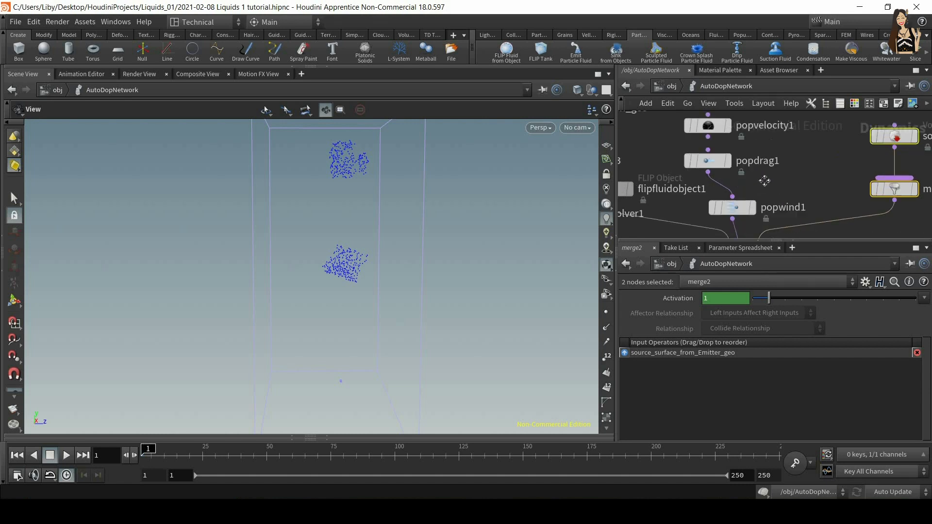
# Bypass the popdrag1 node, checking popwind1's parameters along the way.
pyautogui.click(707, 161)
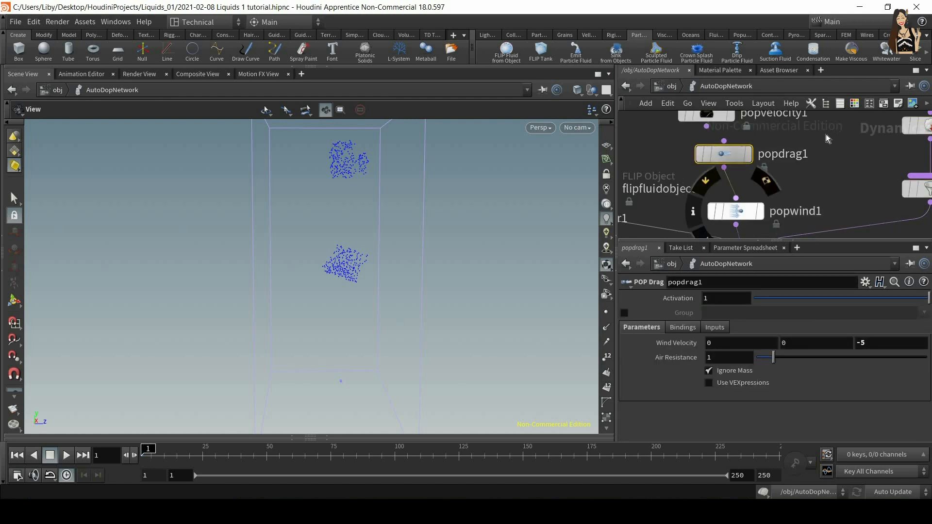
pyautogui.moveTo(872, 357)
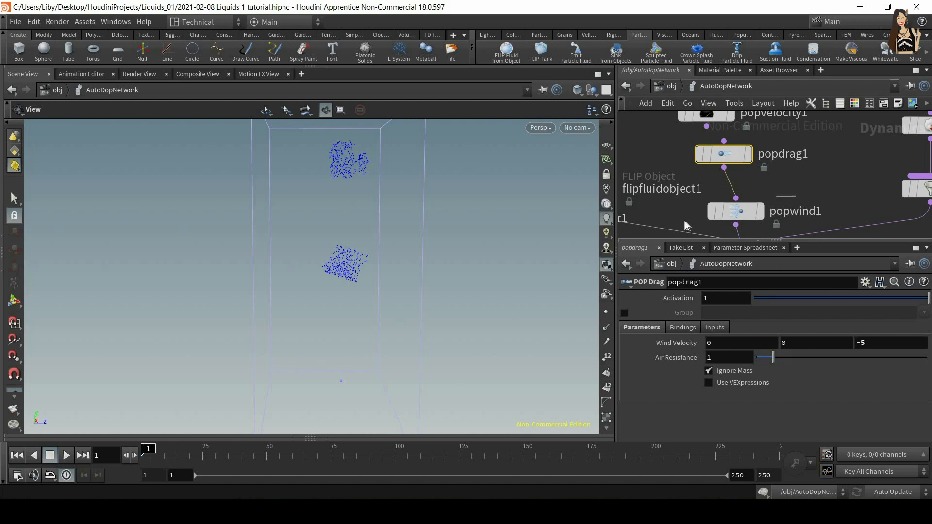
pyautogui.click(735, 211)
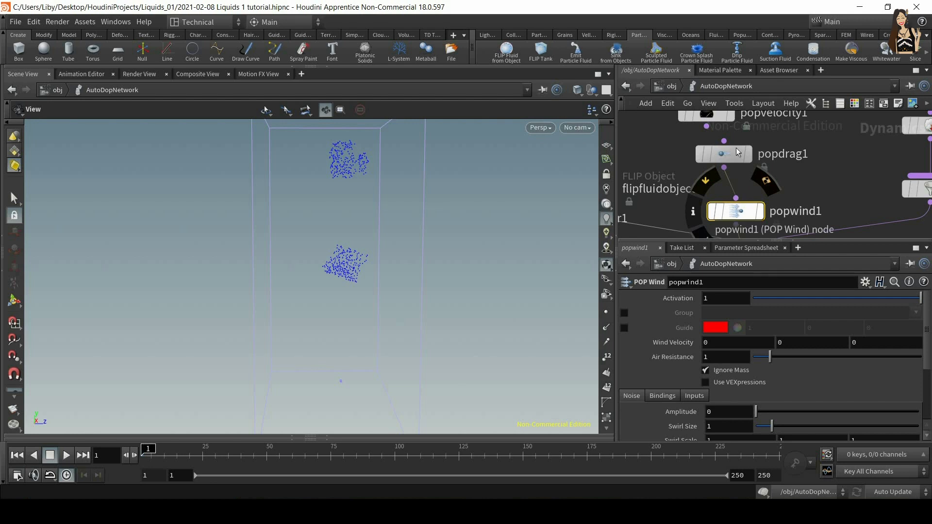
pyautogui.moveTo(724, 153)
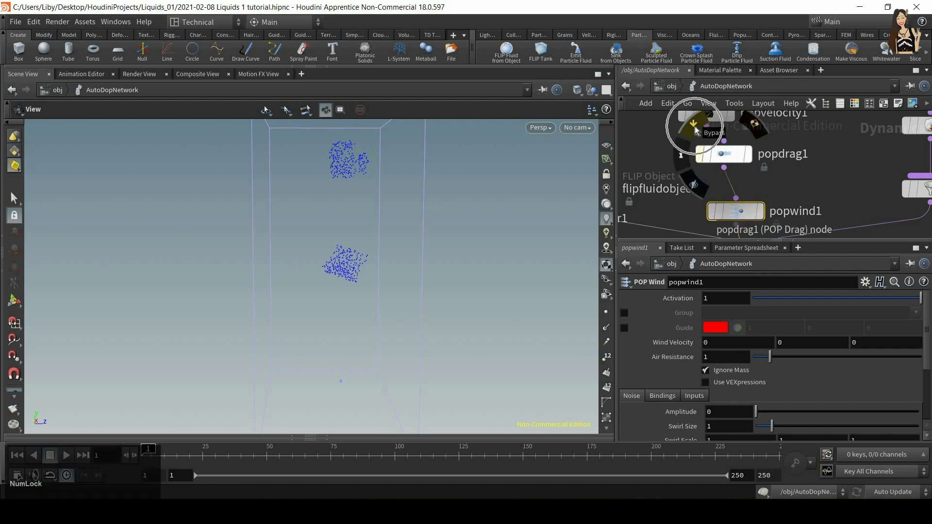
pyautogui.click(694, 123)
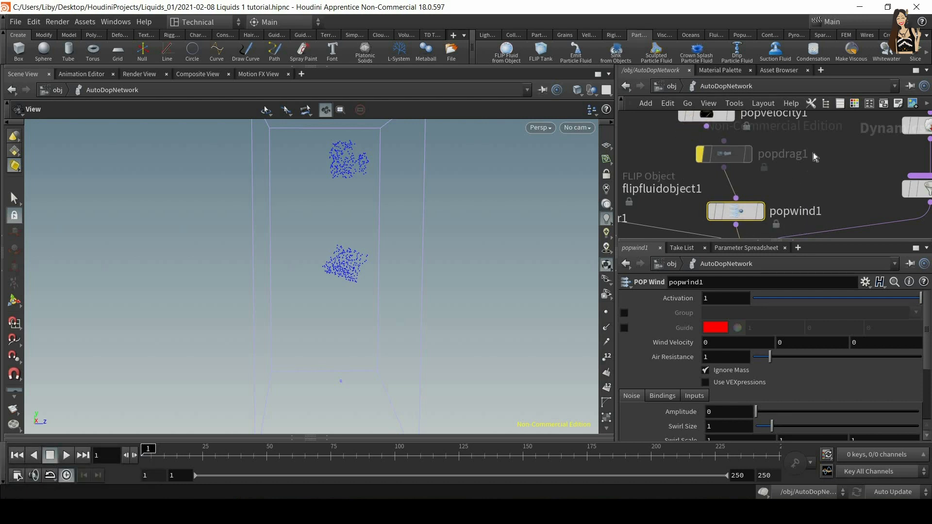
pyautogui.click(723, 154)
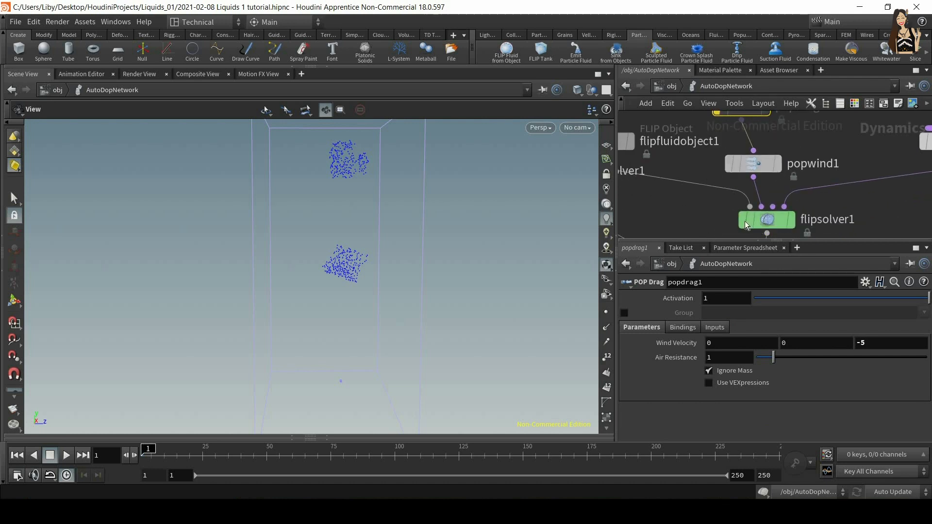
# Select popwind1 and preview the simulation with POP Drag bypassed.
pyautogui.click(752, 163)
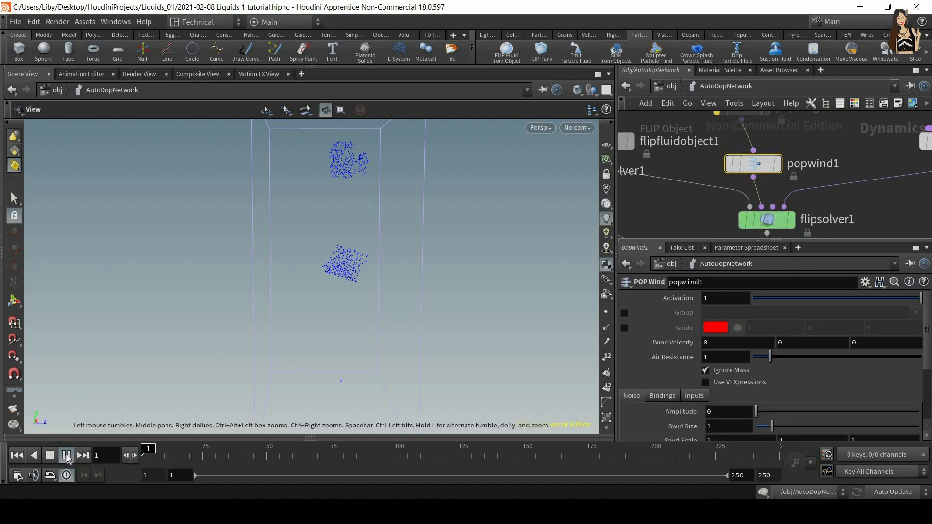
pyautogui.click(66, 456)
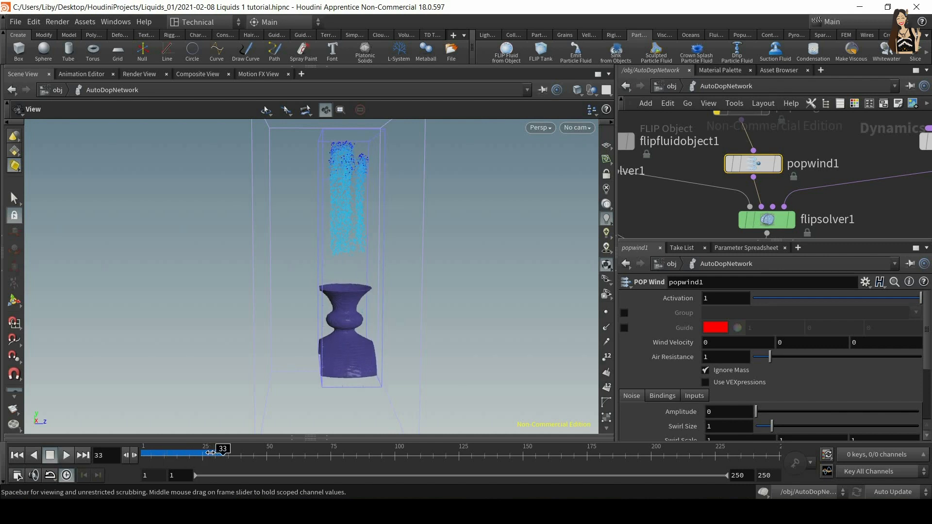
pyautogui.click(17, 455)
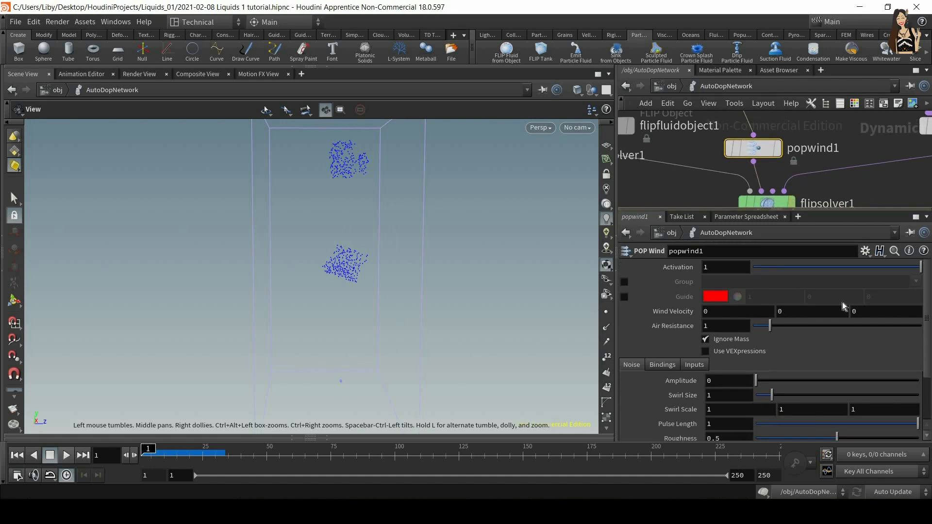
pyautogui.moveTo(741, 279)
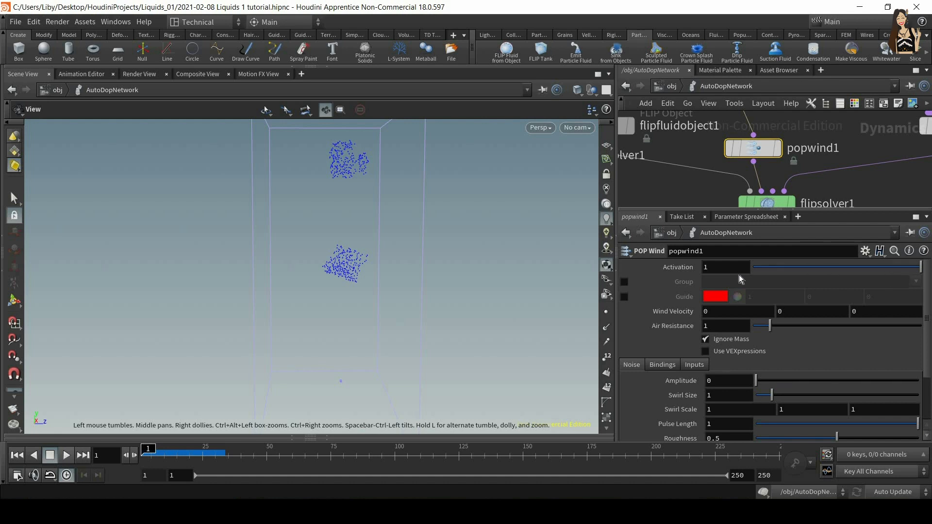
pyautogui.moveTo(780, 302)
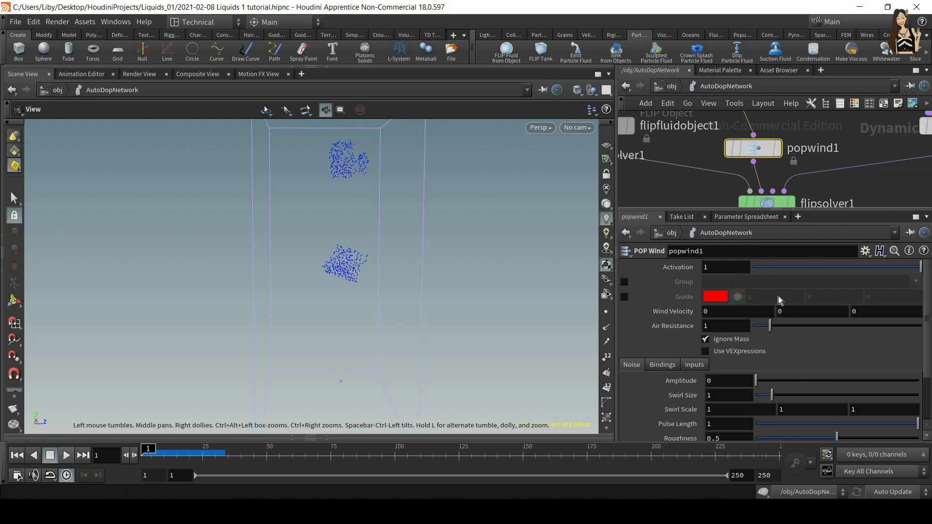
# Reselect popwind1 to show its parameters and noise settings.
pyautogui.click(725, 311)
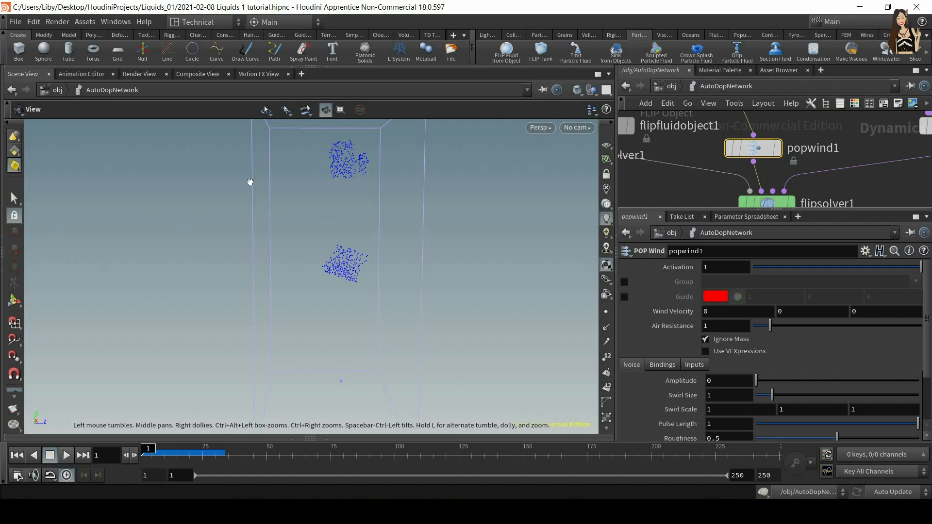
pyautogui.moveTo(812, 140)
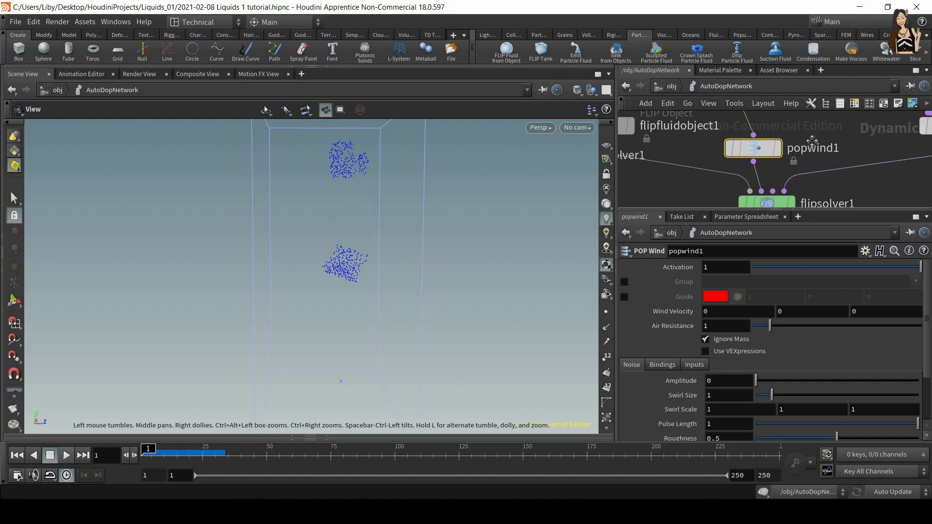
pyautogui.click(716, 151)
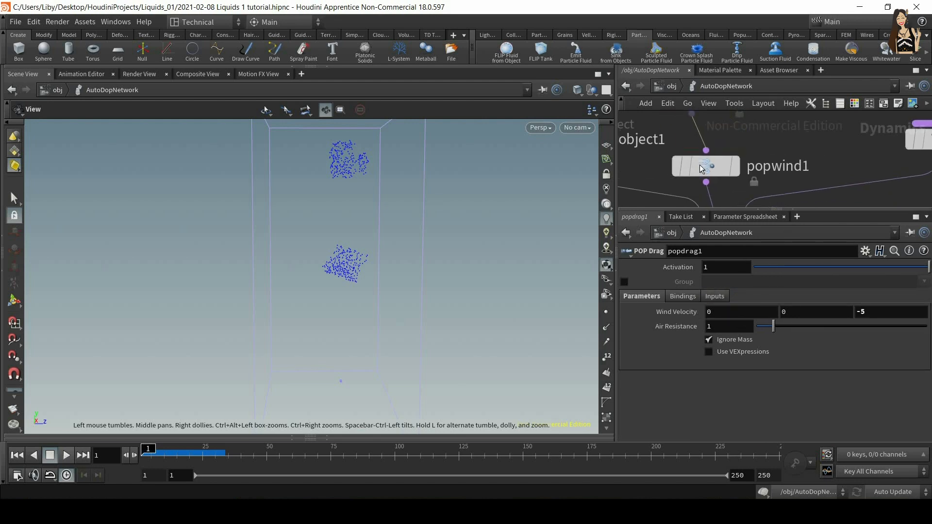
pyautogui.click(705, 165)
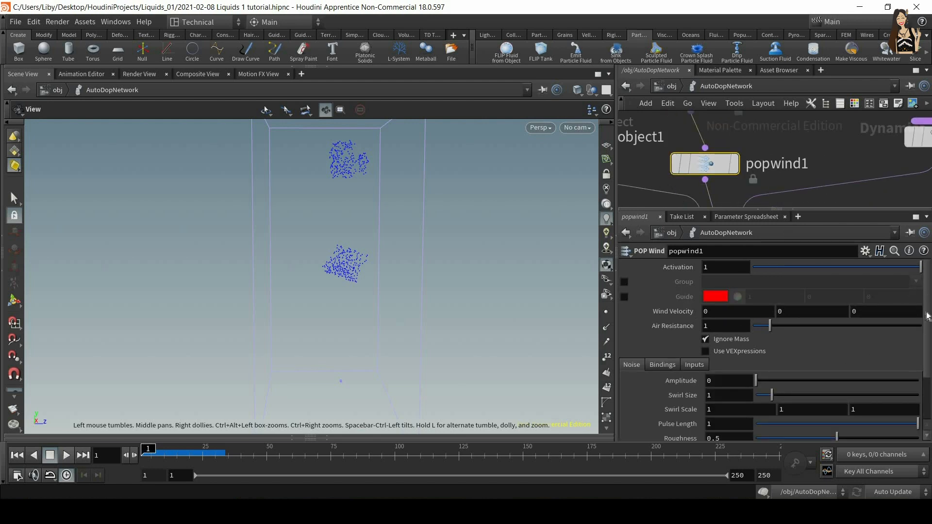
pyautogui.scroll(-3)
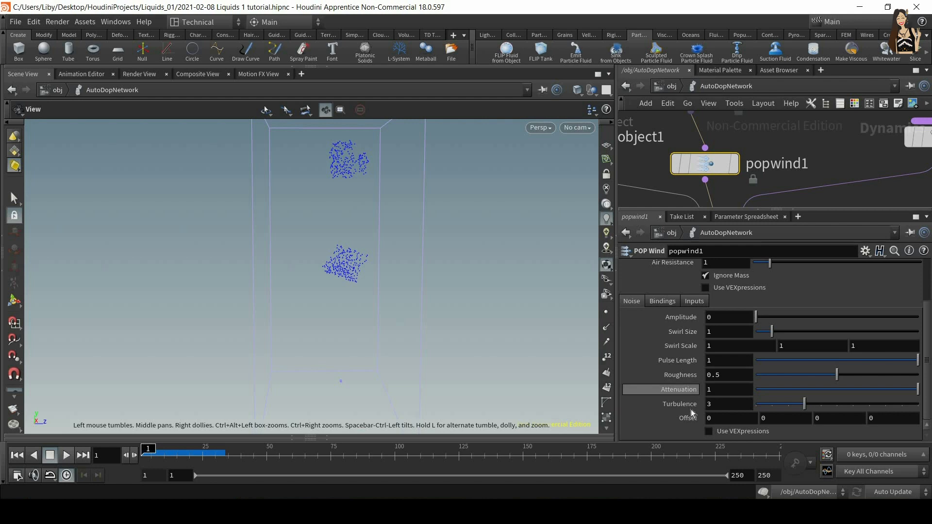
pyautogui.moveTo(898, 305)
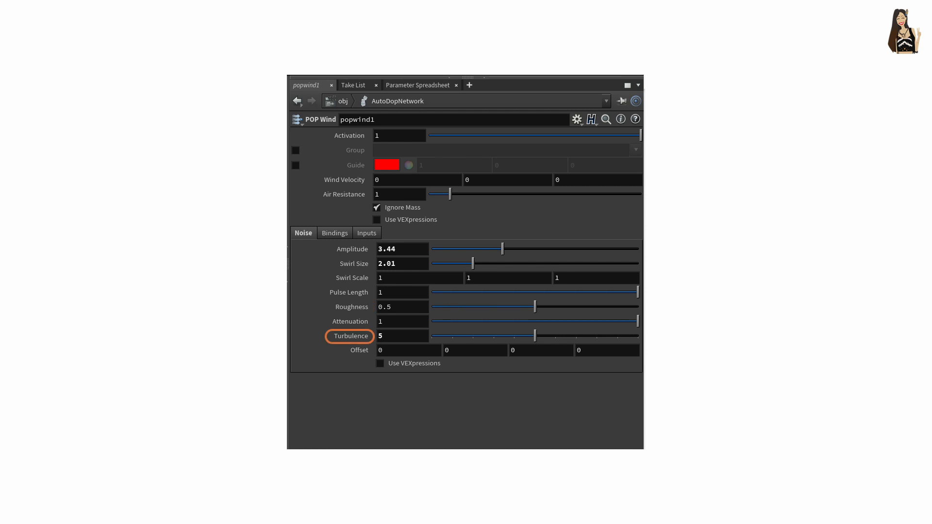
pyautogui.moveTo(350, 336)
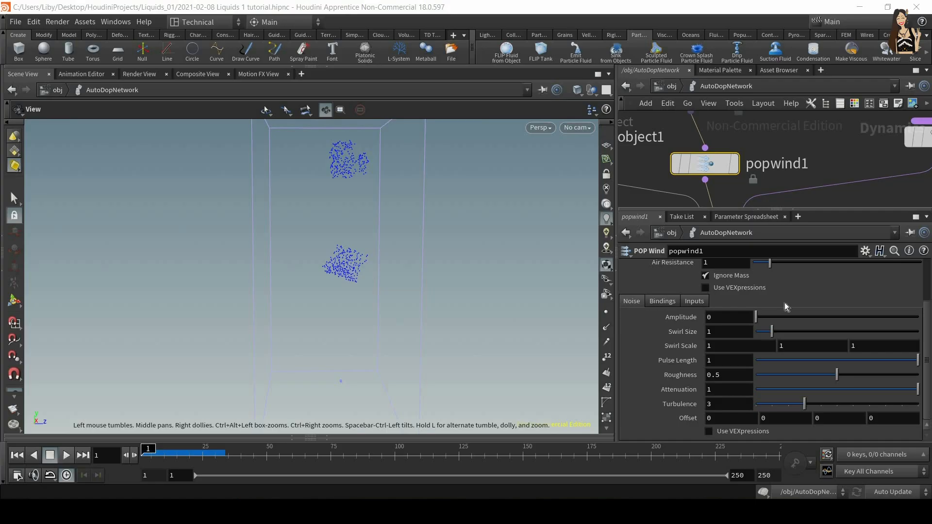
# Set POP Wind noise amplitude to 3, preview the swirling liquid, then rewind to frame 1.
pyautogui.click(729, 317)
pyautogui.write('3')
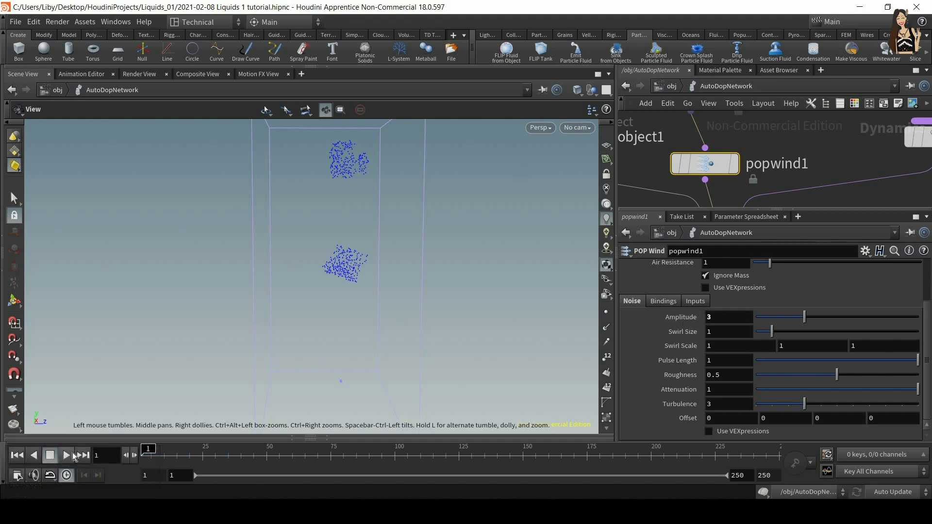
pyautogui.click(65, 456)
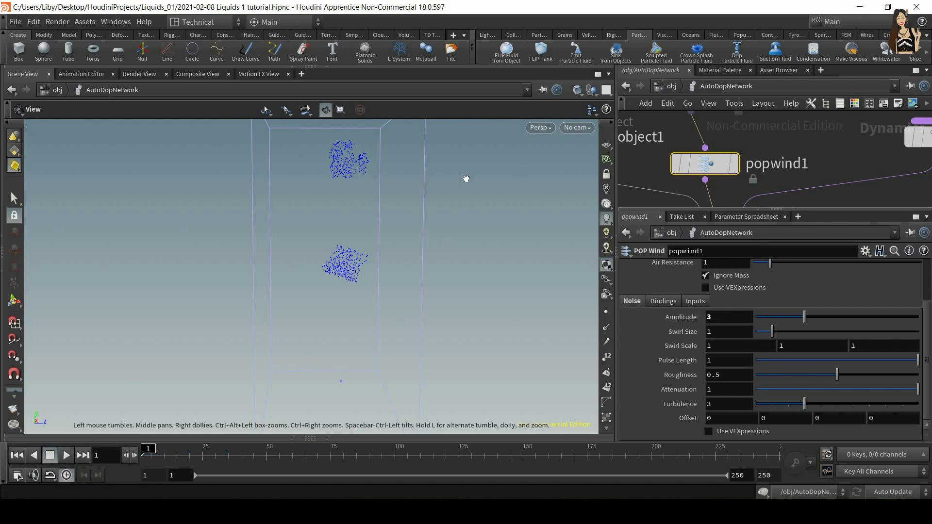
pyautogui.moveTo(326, 213)
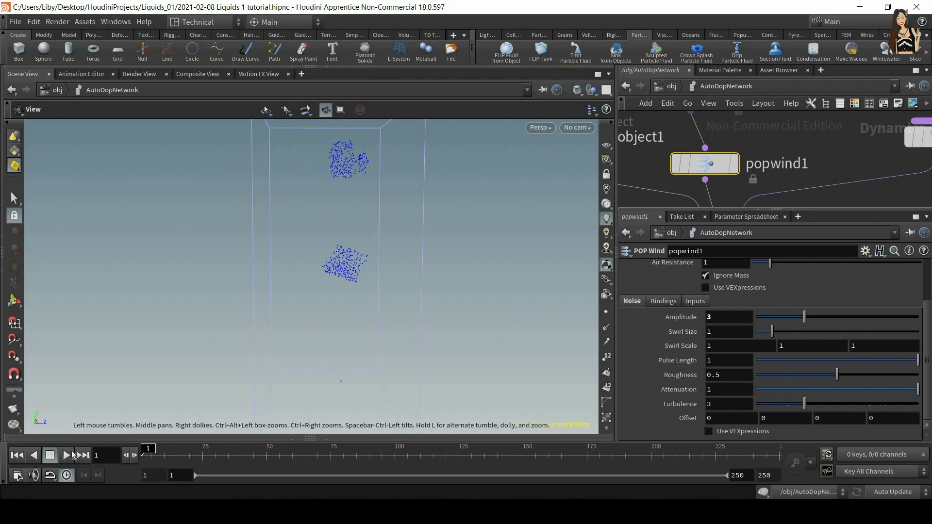
pyautogui.click(66, 455)
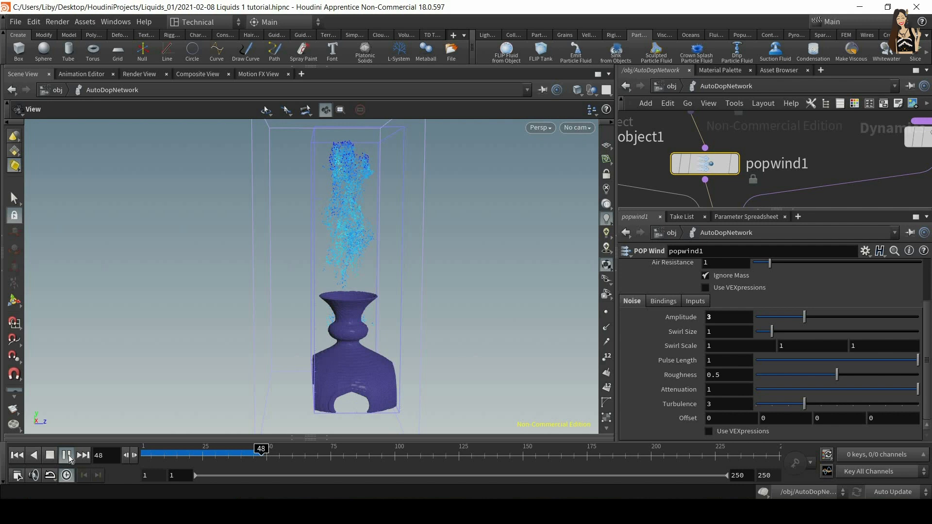
pyautogui.click(67, 455)
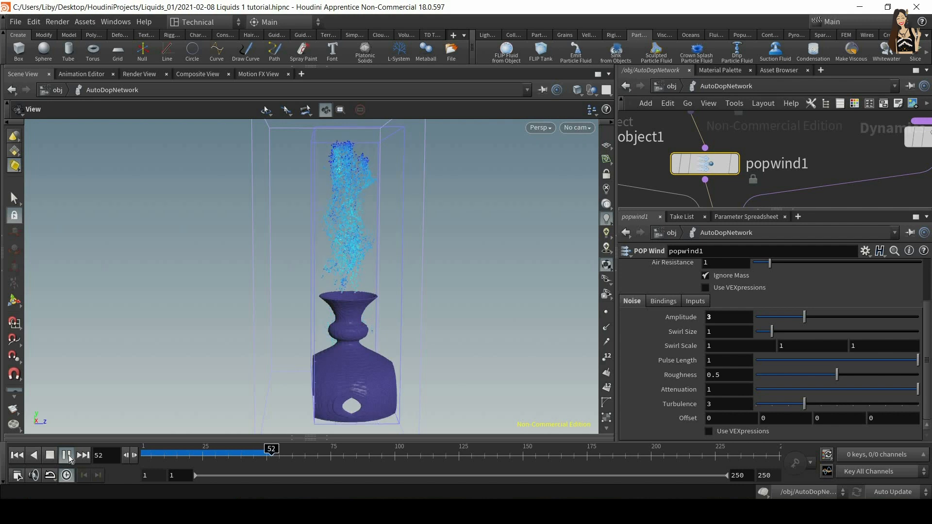
pyautogui.click(66, 455)
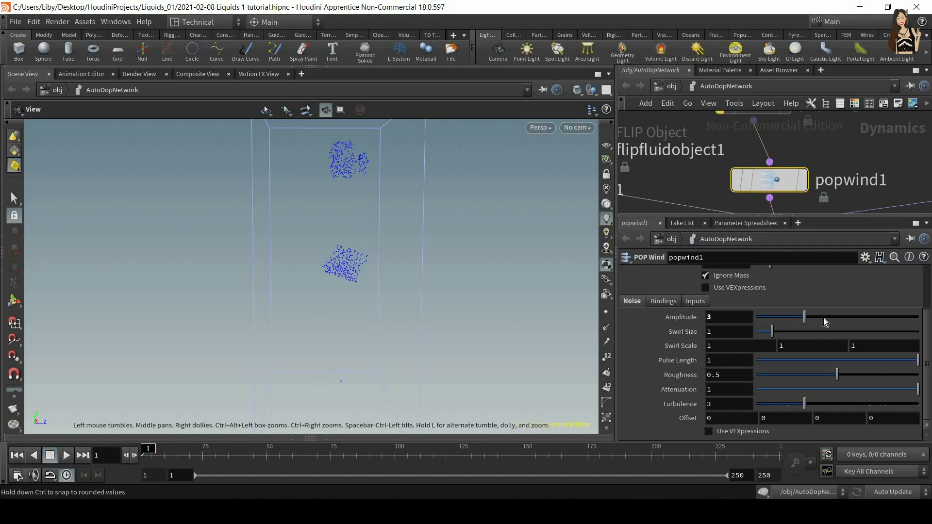
pyautogui.moveTo(693, 209)
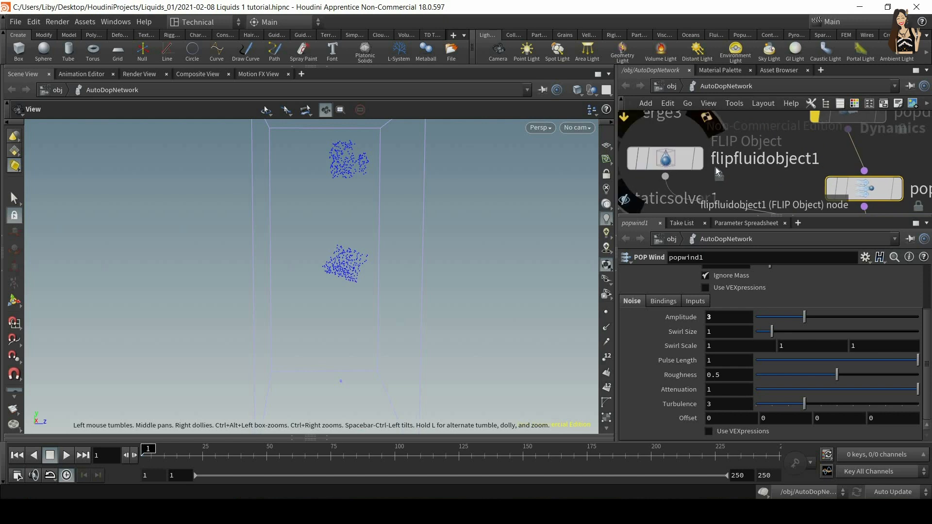
# Enable velocity guides on flipfluidobject1 and play to frame 8 to see wind streaks.
pyautogui.click(687, 162)
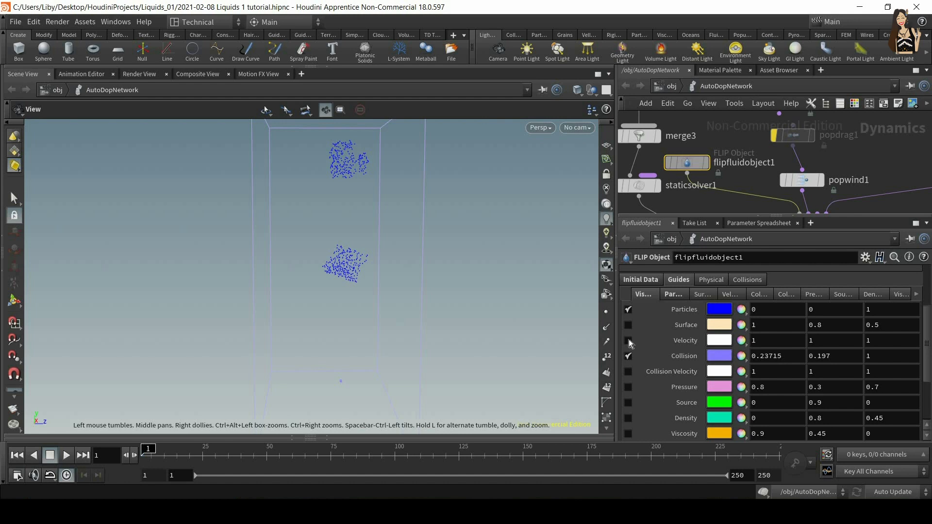
pyautogui.click(628, 340)
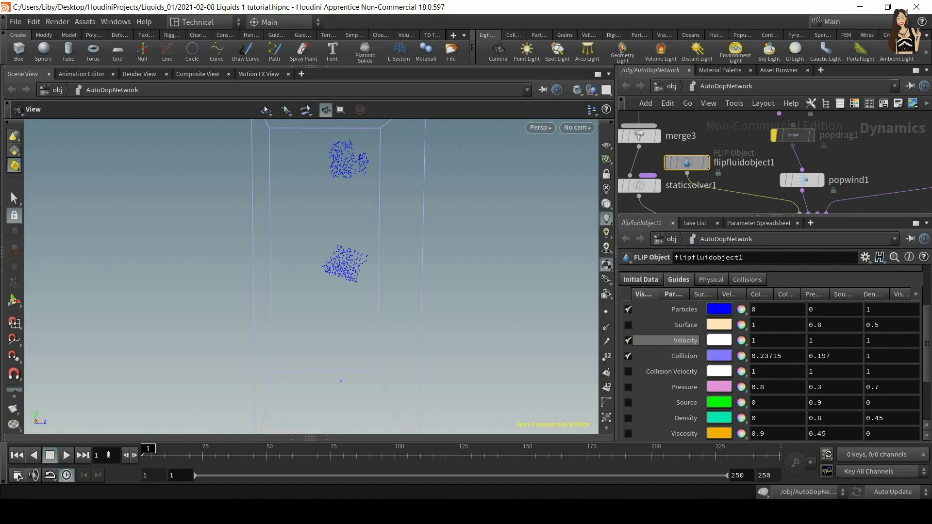
pyautogui.click(66, 455)
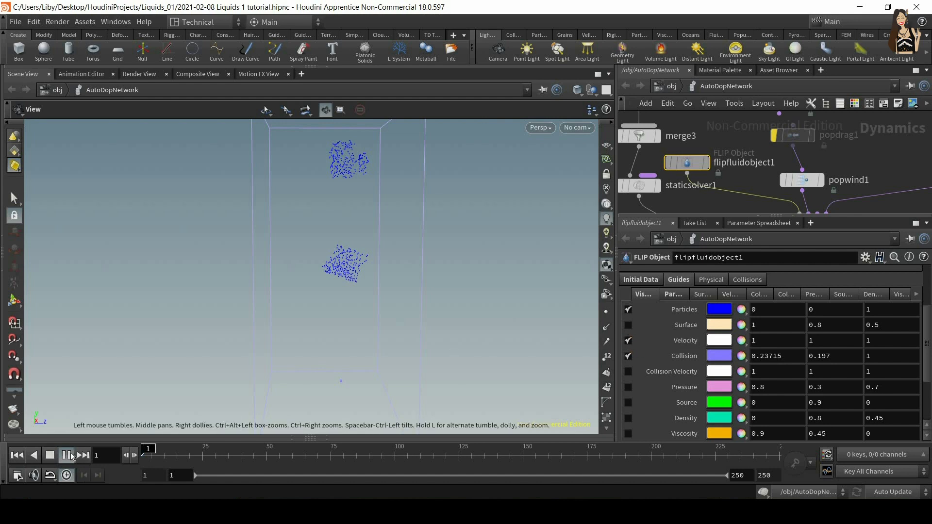
pyautogui.click(66, 455)
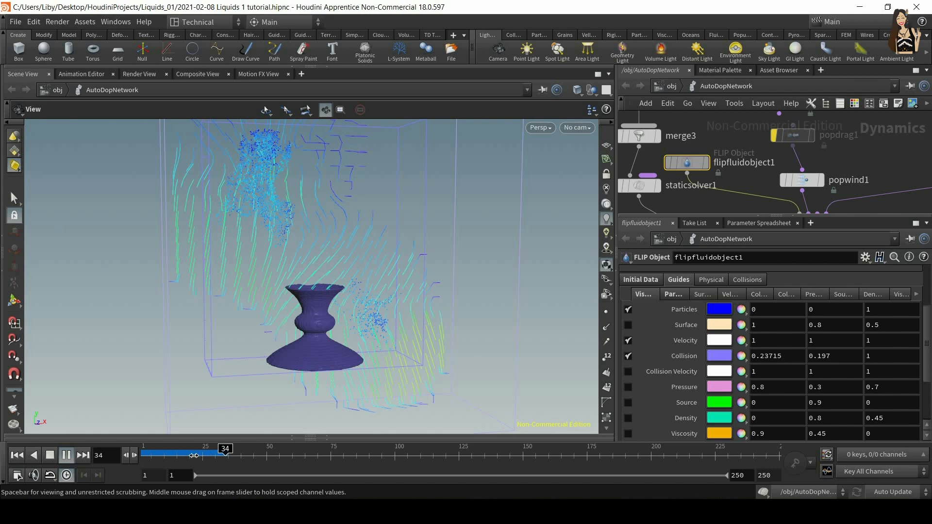
pyautogui.click(66, 455)
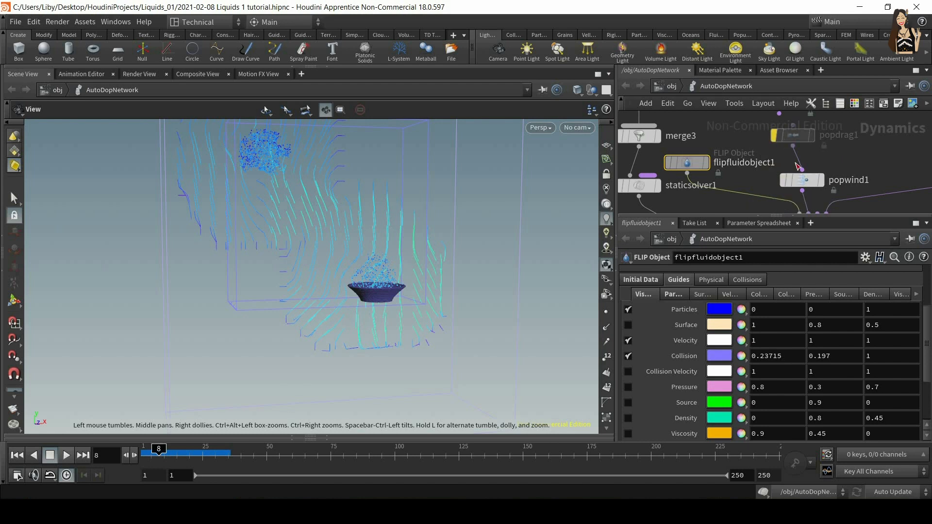
pyautogui.moveTo(807, 201)
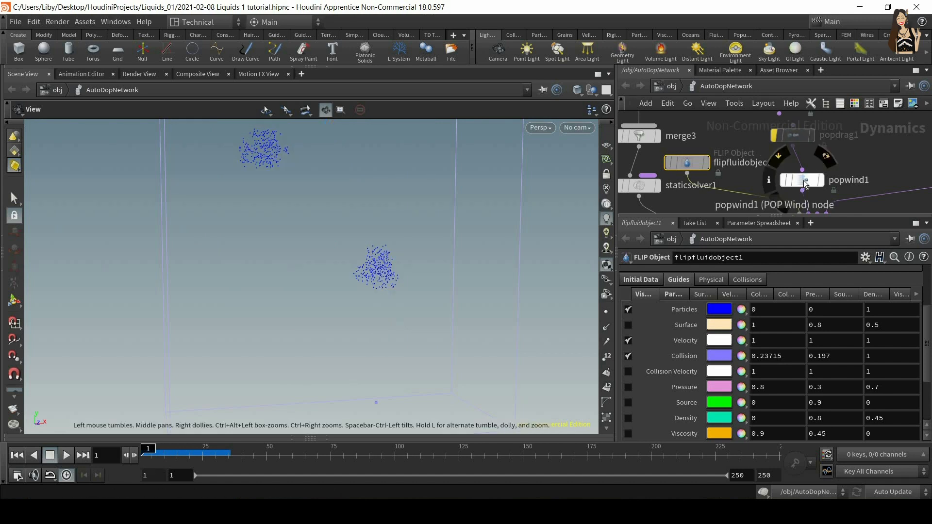
# Show popwind1's parameters and replay to frame 66, watching the stream bend sideways.
pyautogui.click(802, 179)
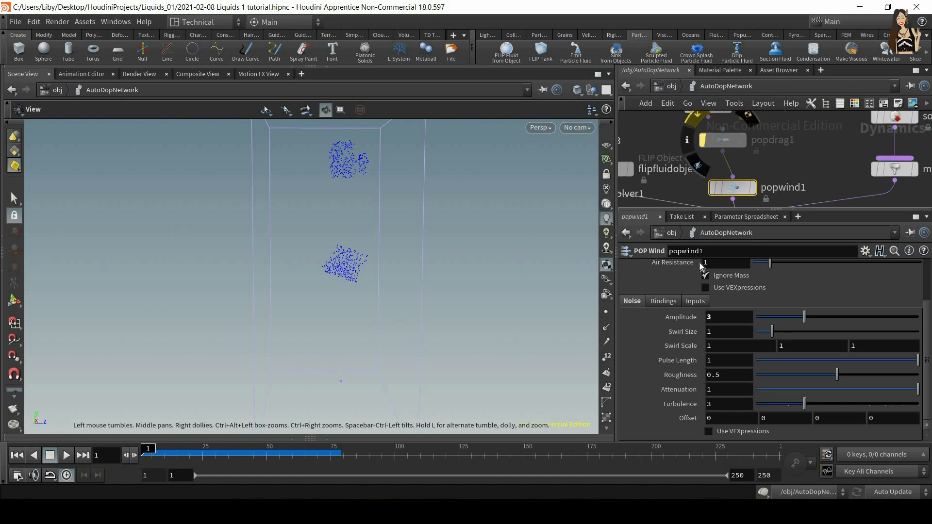
pyautogui.click(66, 455)
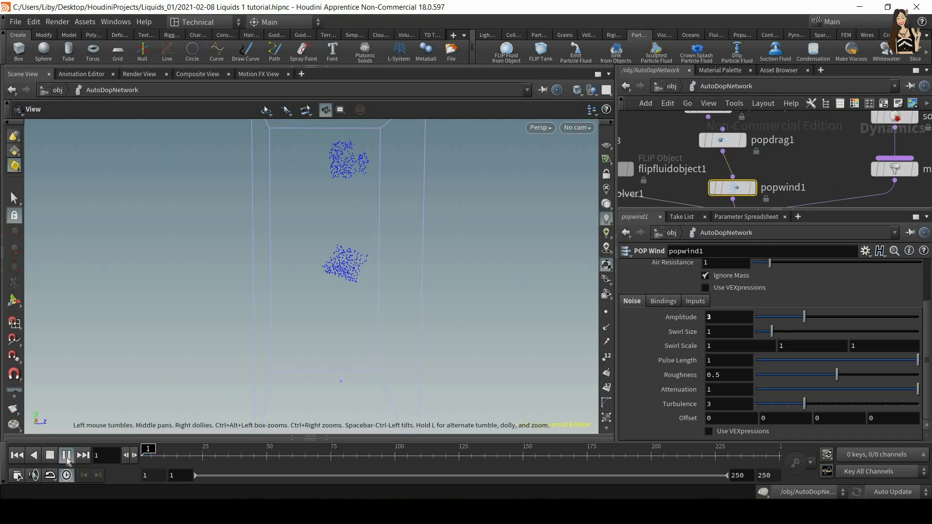
pyautogui.click(67, 455)
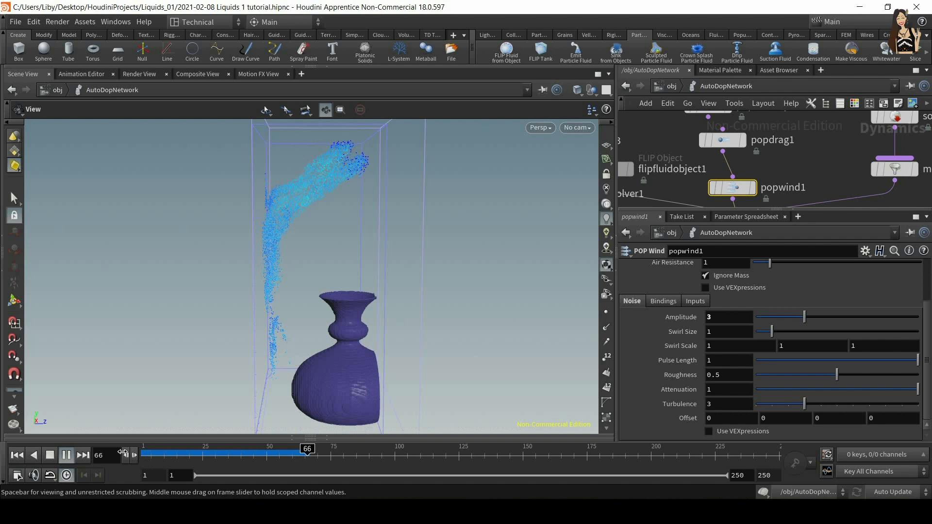
# Raise POP Wind noise amplitude to 5 and replay the simulation to compare motion.
pyautogui.click(50, 455)
pyautogui.write('5')
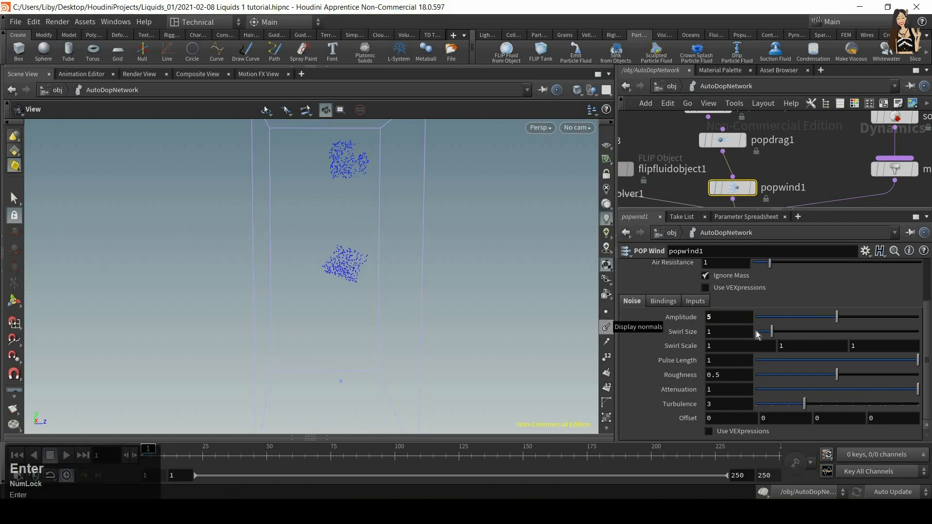
pyautogui.click(66, 455)
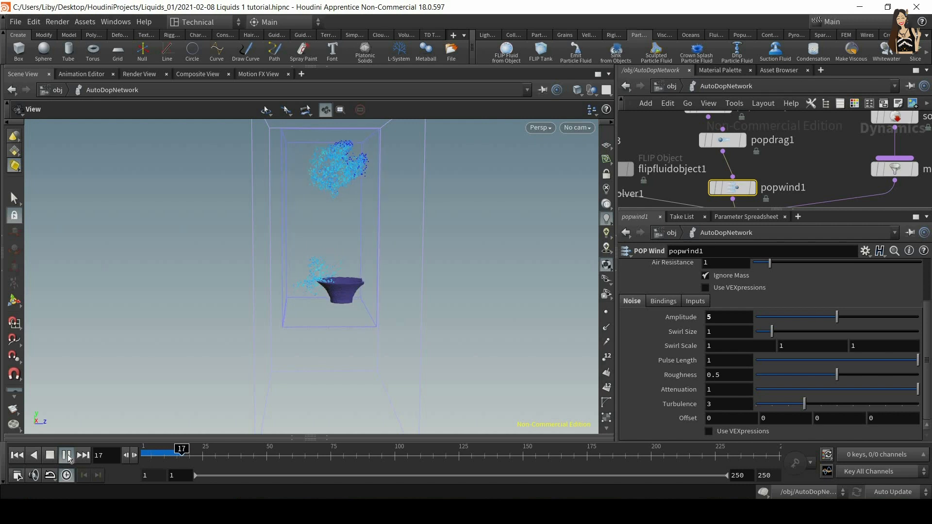
pyautogui.click(66, 455)
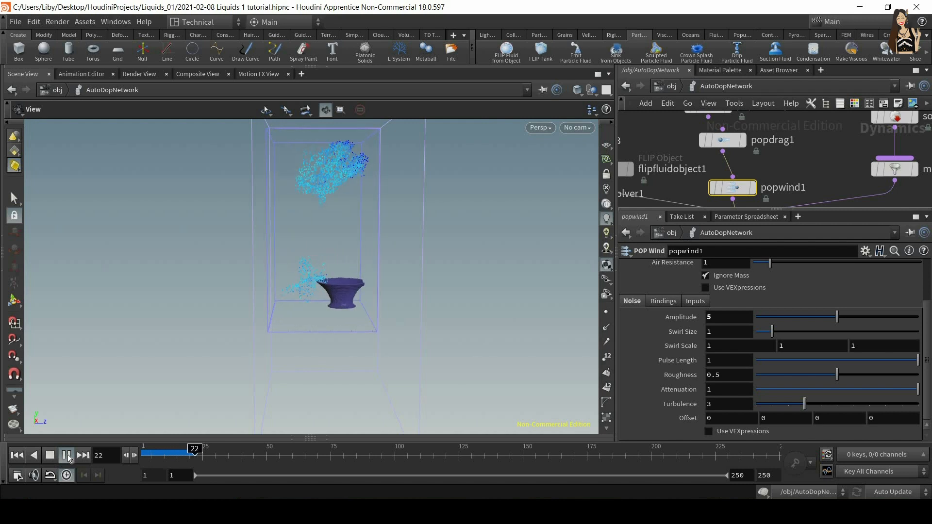